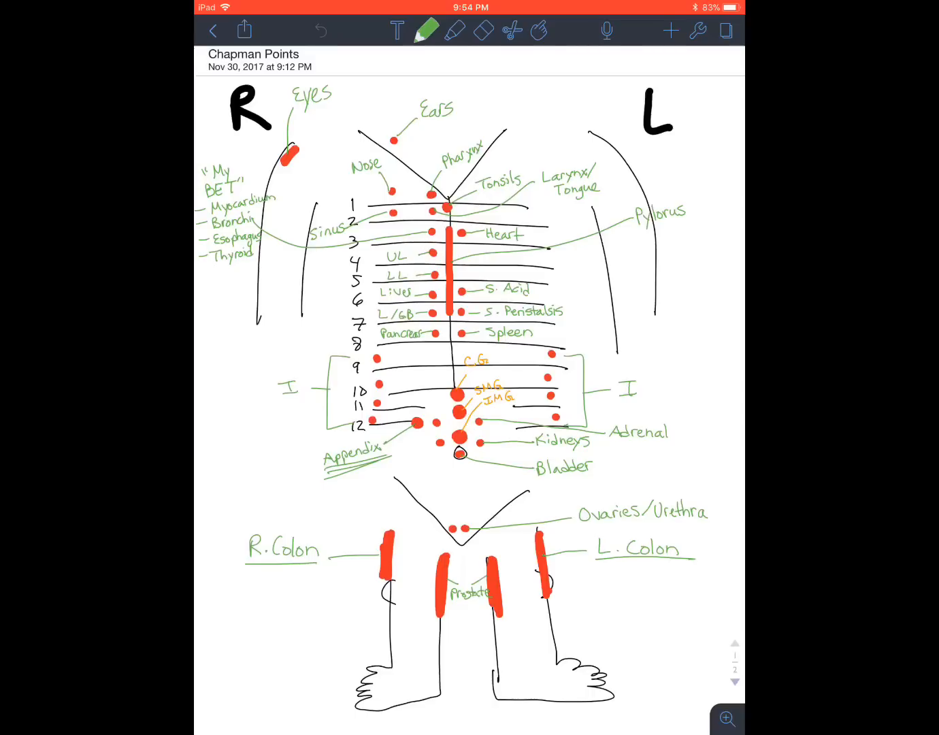
Insert a new blank page after the finished Chapman points diagram
{"action": "left_click", "coordinate": [483, 31]}
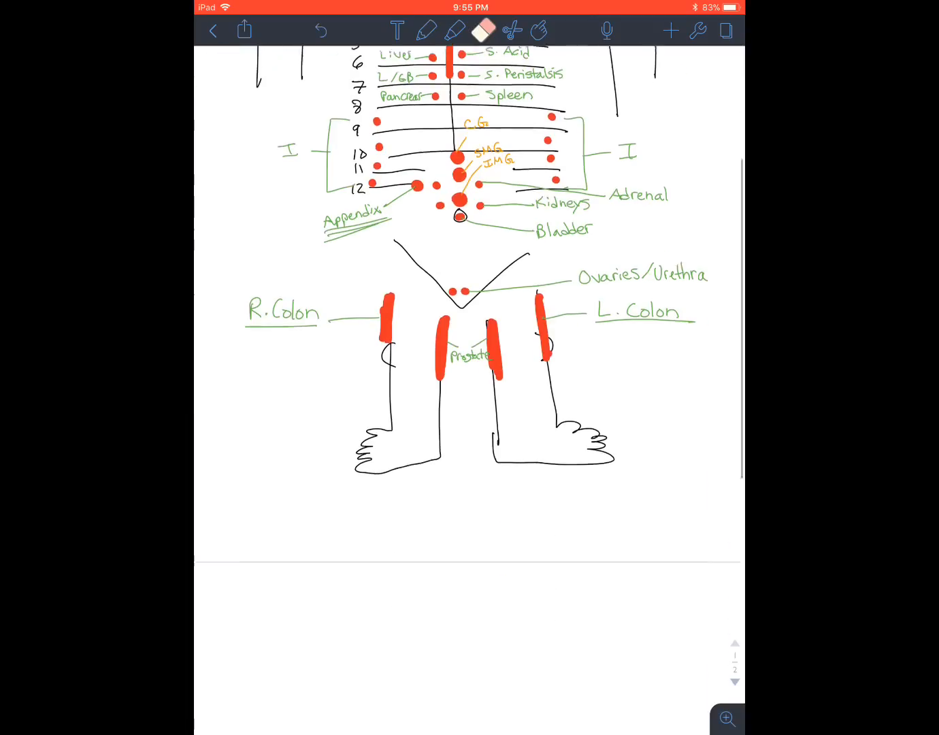
In black ink, draw the neckline, numbered rib lines 1–12, midline, navel and pelvic V
{"action": "left_click", "coordinate": [430, 30]}
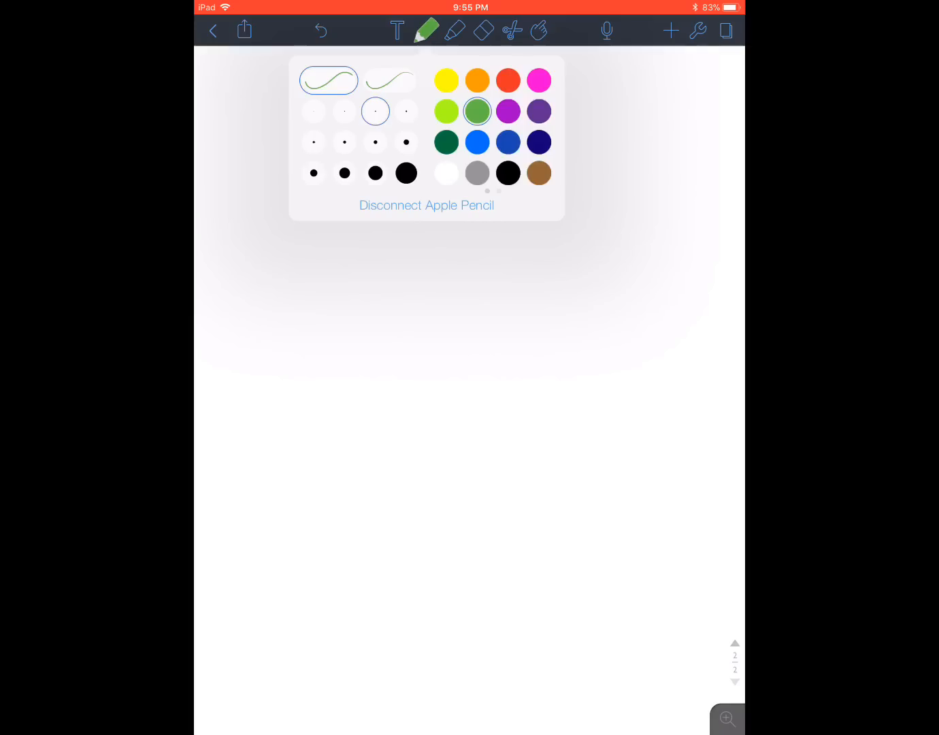
{"action": "left_click", "coordinate": [428, 30]}
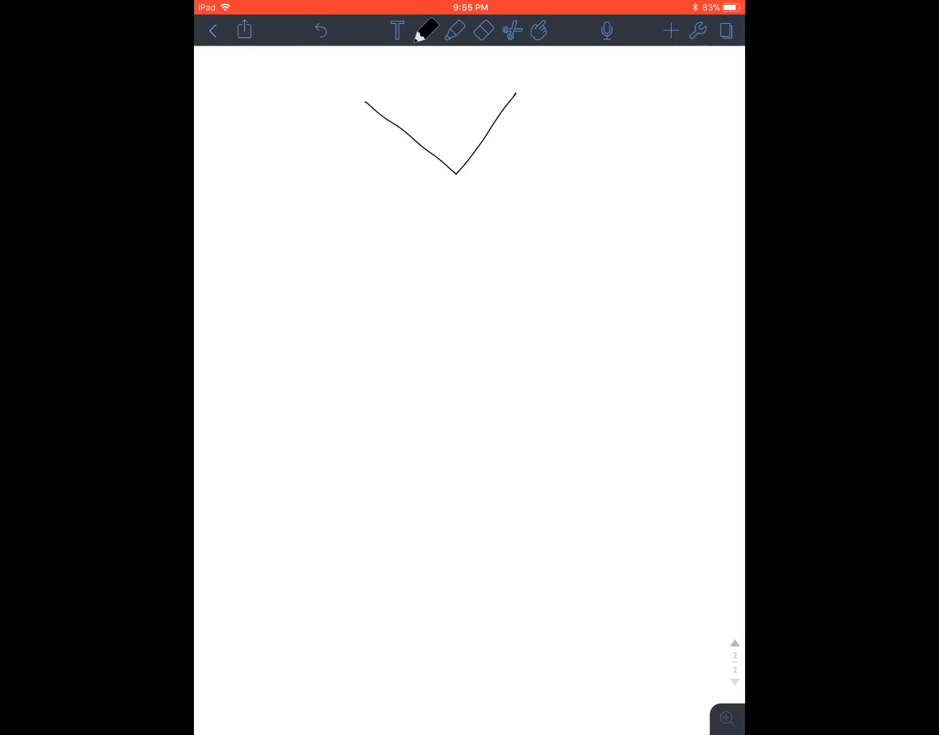
{"action": "left_click_drag", "start_coordinate": [365, 182], "coordinate": [564, 186]}
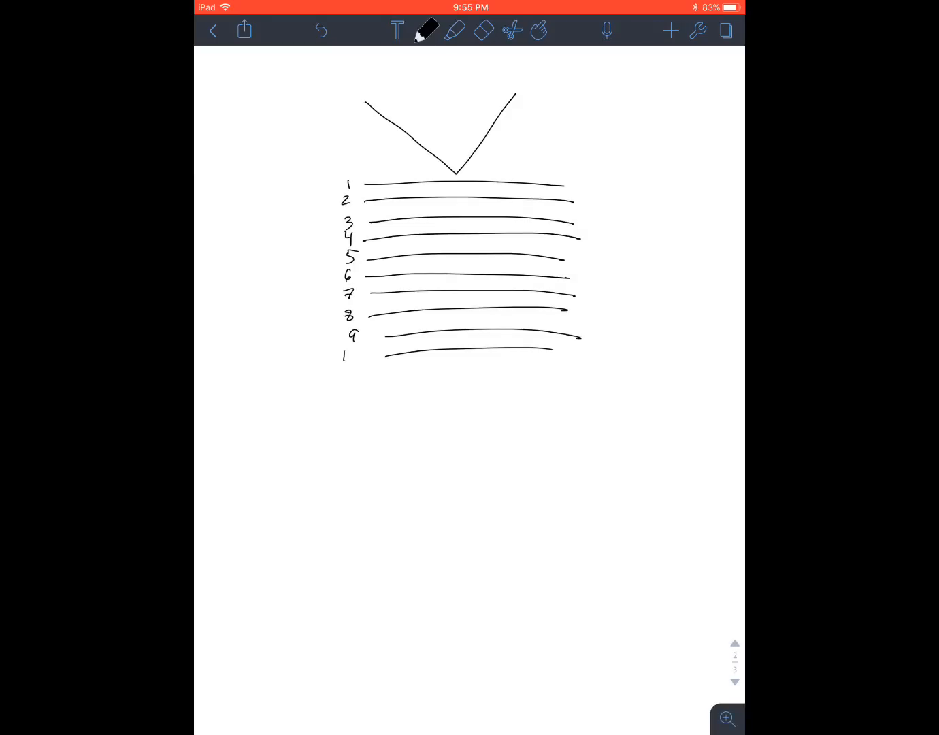
{"action": "left_click_drag", "start_coordinate": [457, 170], "coordinate": [460, 353]}
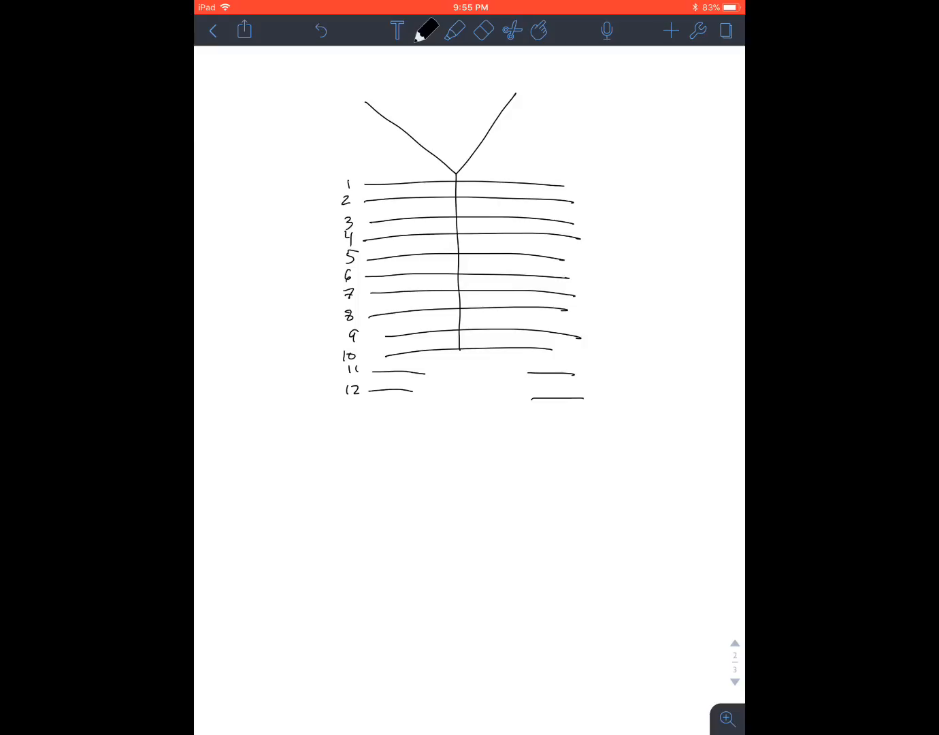
{"action": "left_click_drag", "start_coordinate": [452, 425], "coordinate": [465, 447]}
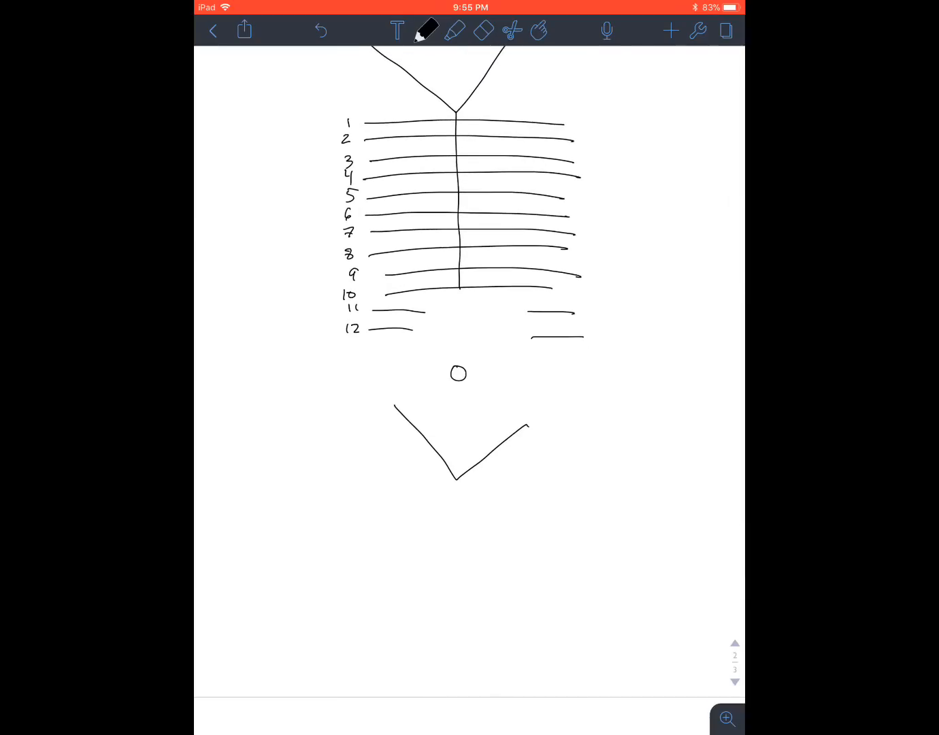
Draw the legs with feet and knee marks below the pelvis, tidying stray knee lines
{"action": "left_click_drag", "start_coordinate": [378, 466], "coordinate": [351, 624]}
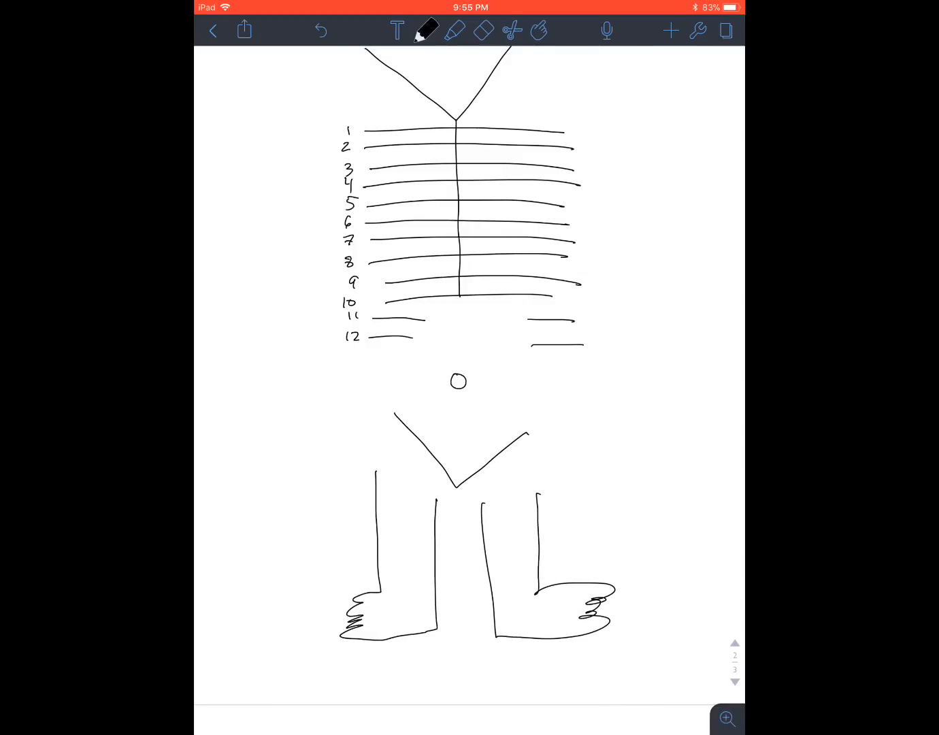
{"action": "left_click_drag", "start_coordinate": [373, 524], "coordinate": [379, 544]}
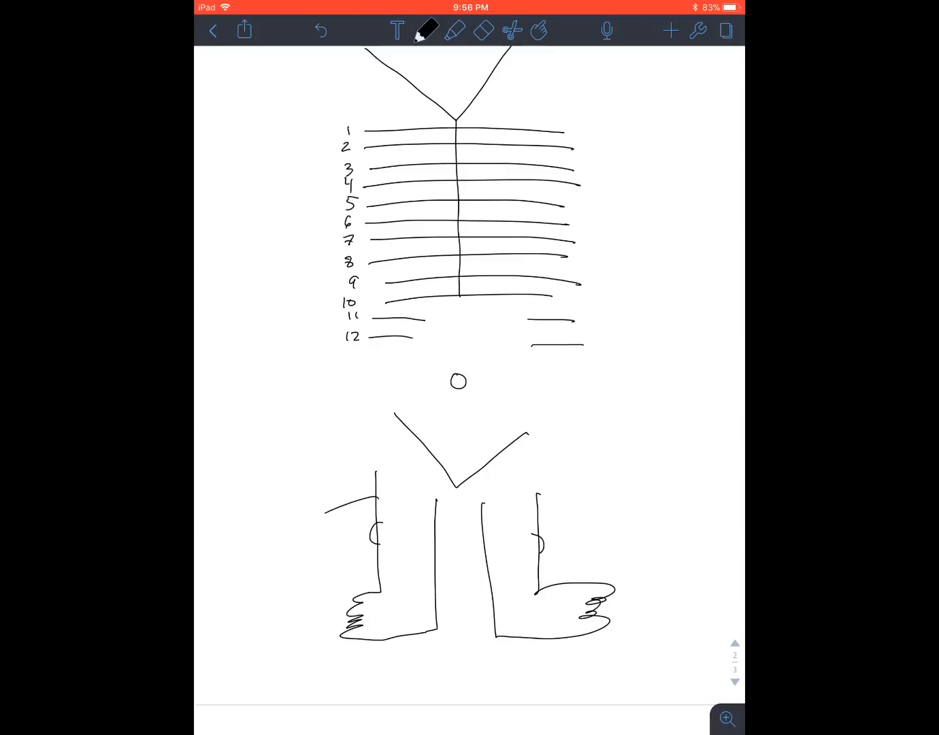
{"action": "left_click_drag", "start_coordinate": [330, 515], "coordinate": [438, 530]}
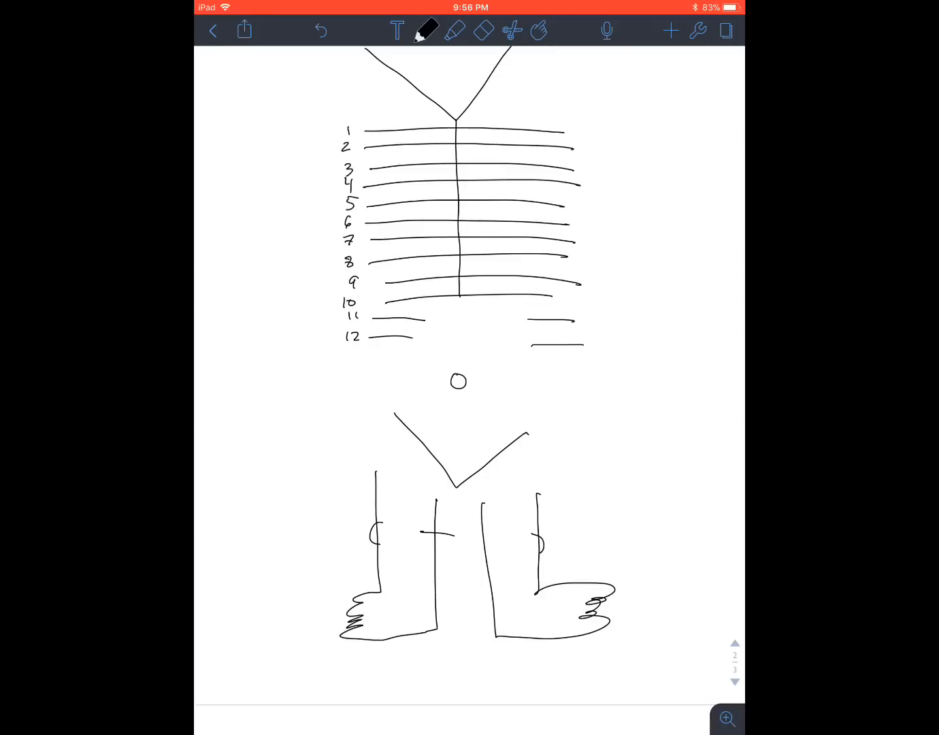
{"action": "scroll", "scroll_direction": "down", "scroll_amount": 3}
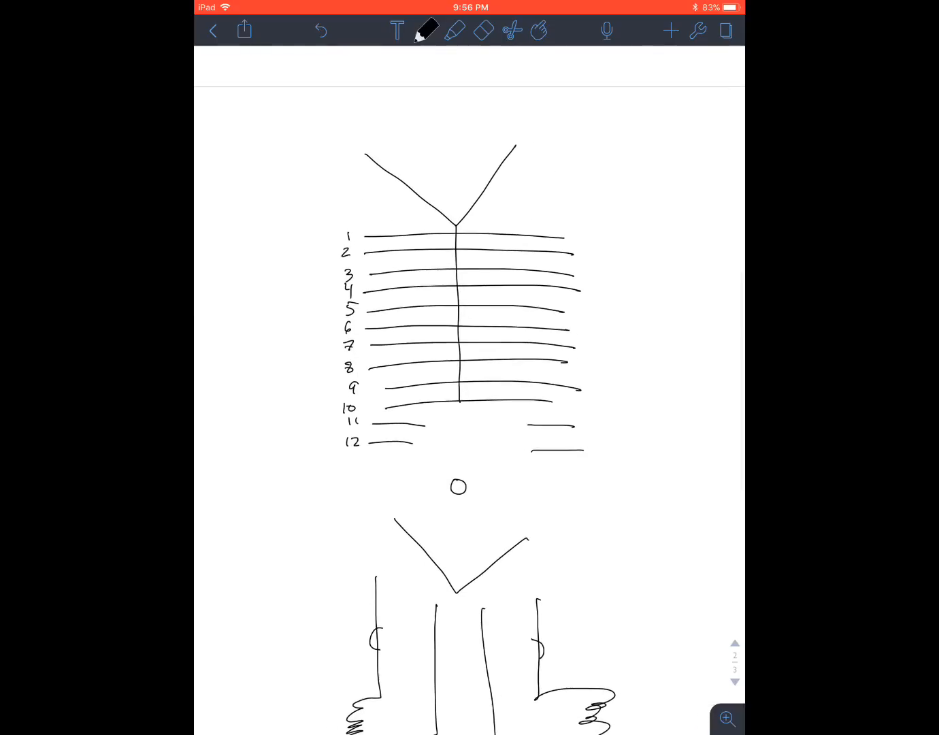
{"action": "scroll", "scroll_direction": "down", "scroll_amount": 3}
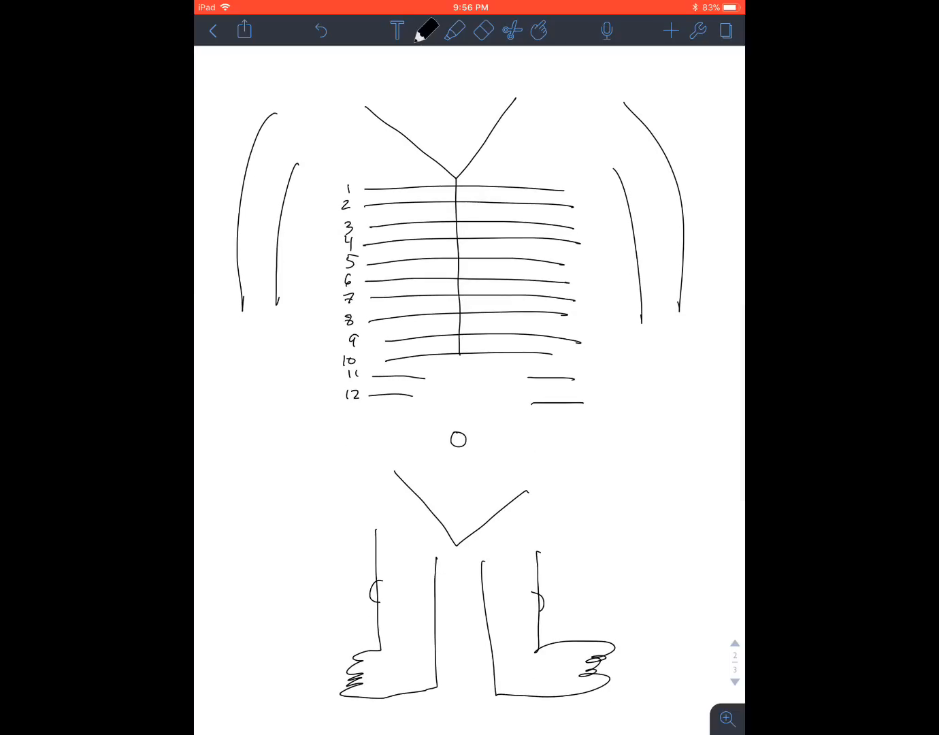
In red, dot points beside the midline and lower ribs 9–11, with a larger dot at rib 12
{"action": "left_click", "coordinate": [422, 30]}
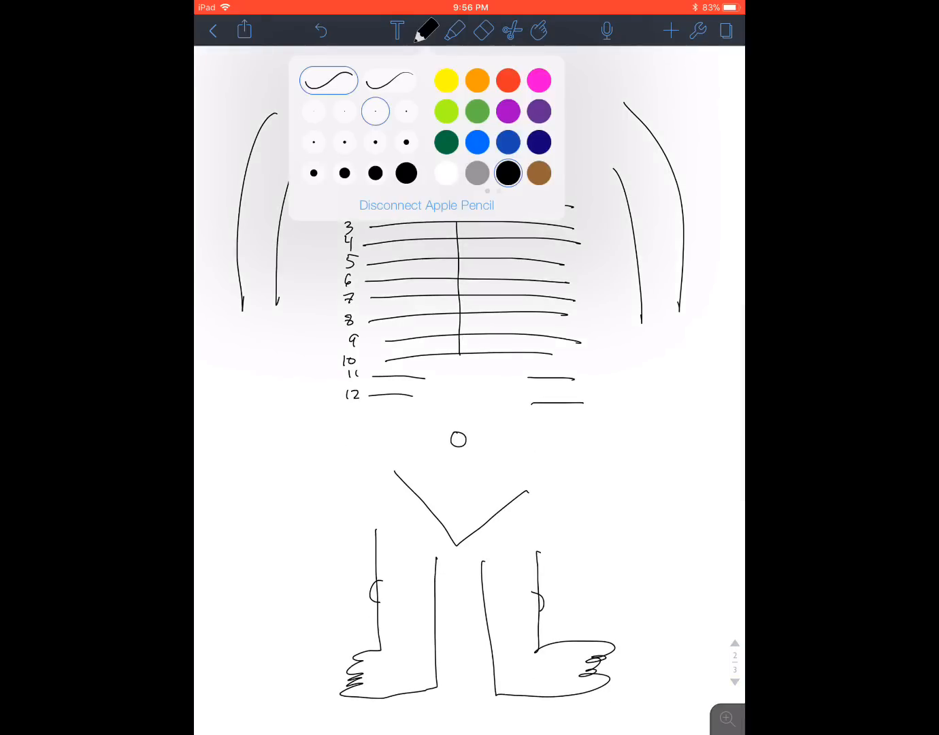
{"action": "left_click", "coordinate": [422, 30]}
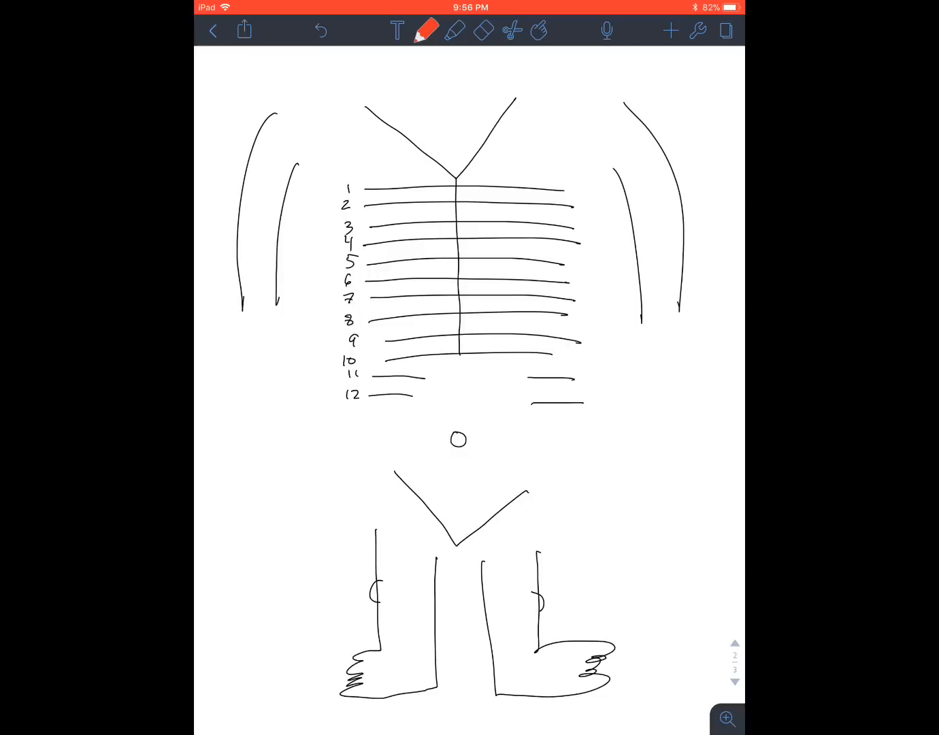
{"action": "left_click", "coordinate": [469, 211]}
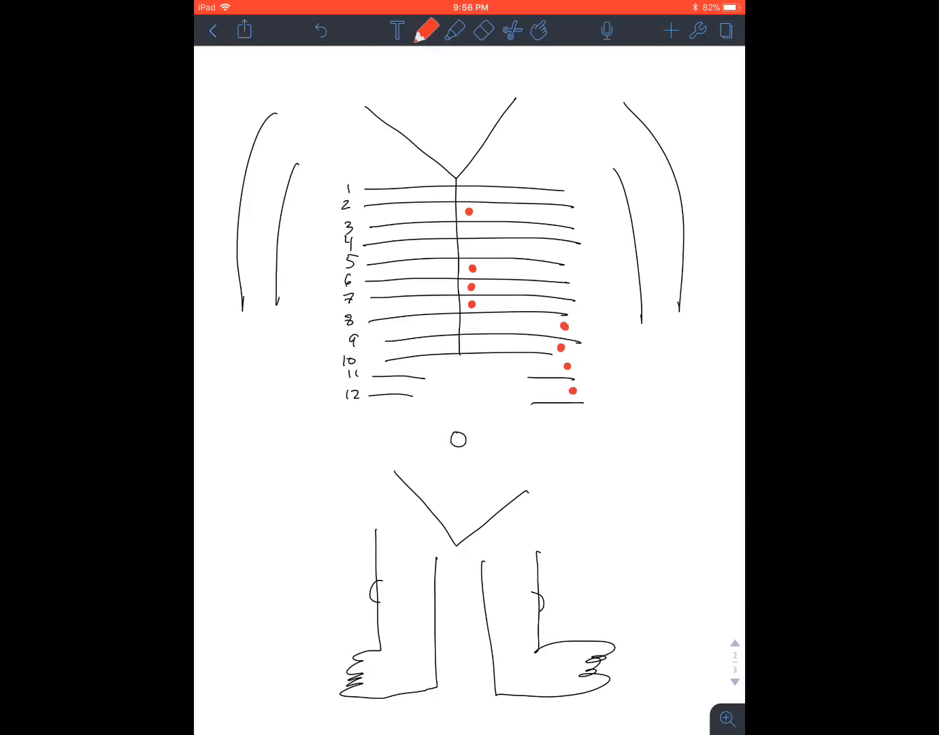
{"action": "left_click", "coordinate": [375, 374]}
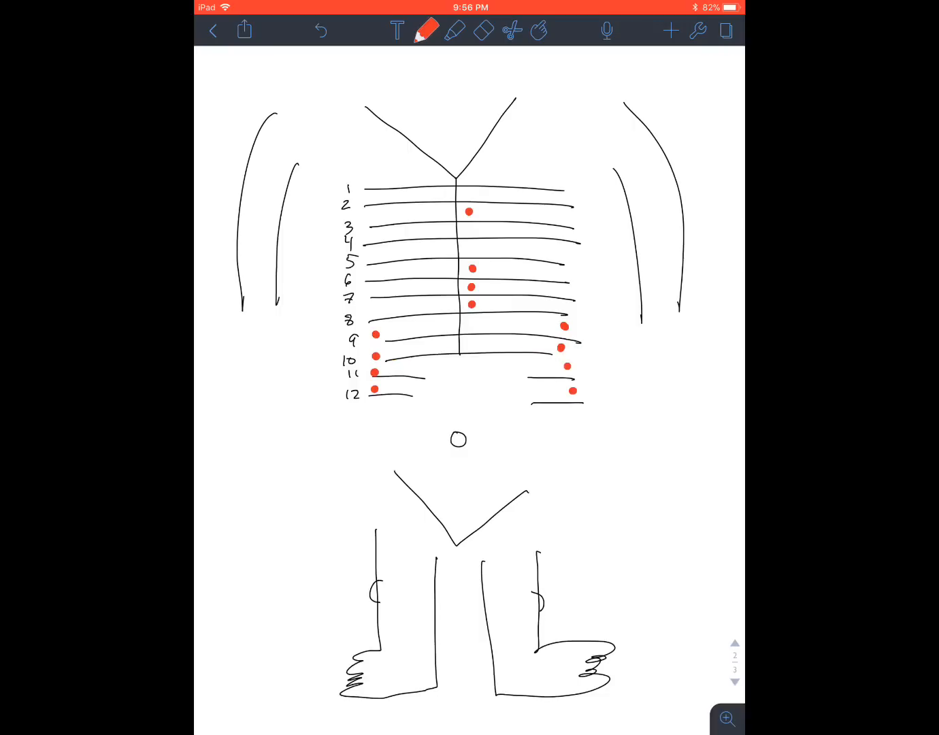
{"action": "left_click", "coordinate": [414, 398]}
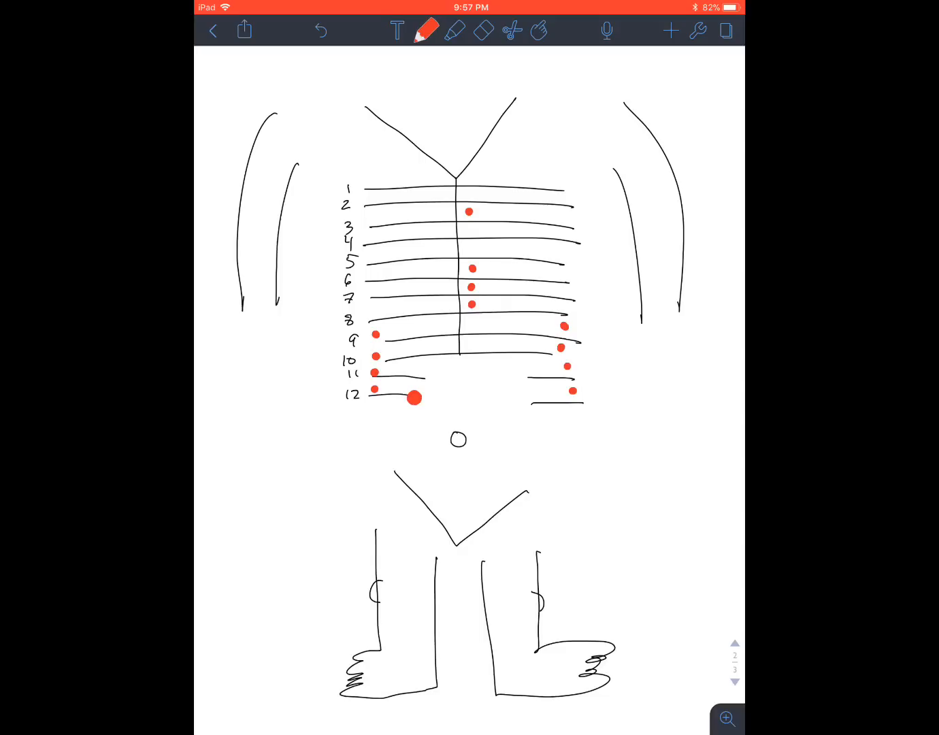
Dot the points left of the midline, at ribs 1–2 and the neck, and mark the right arm
{"action": "left_click", "coordinate": [439, 278]}
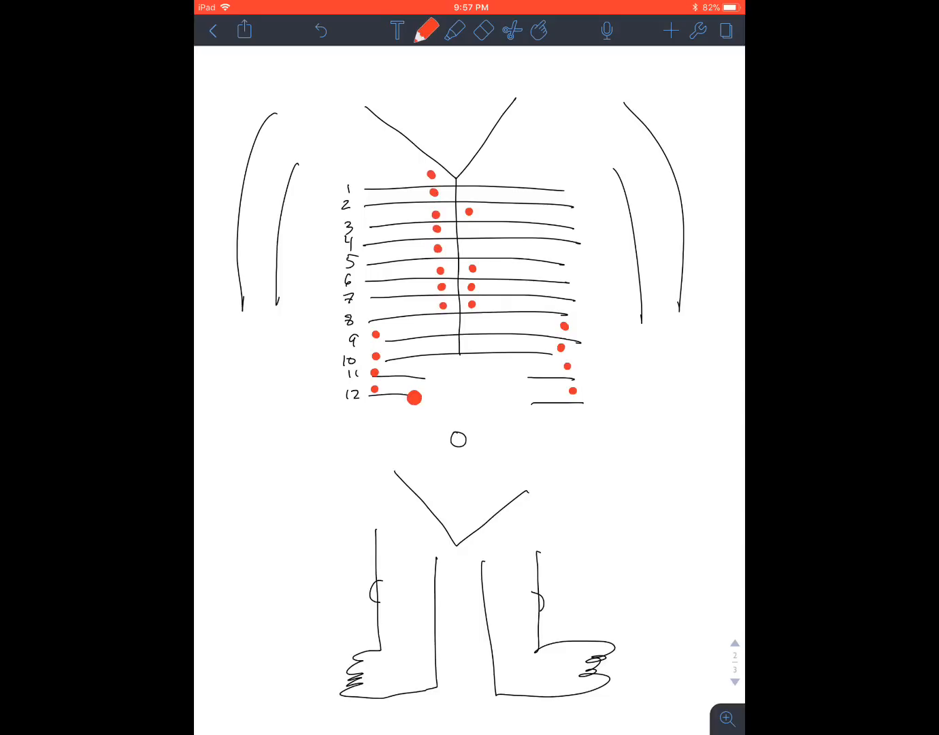
{"action": "left_click", "coordinate": [452, 188]}
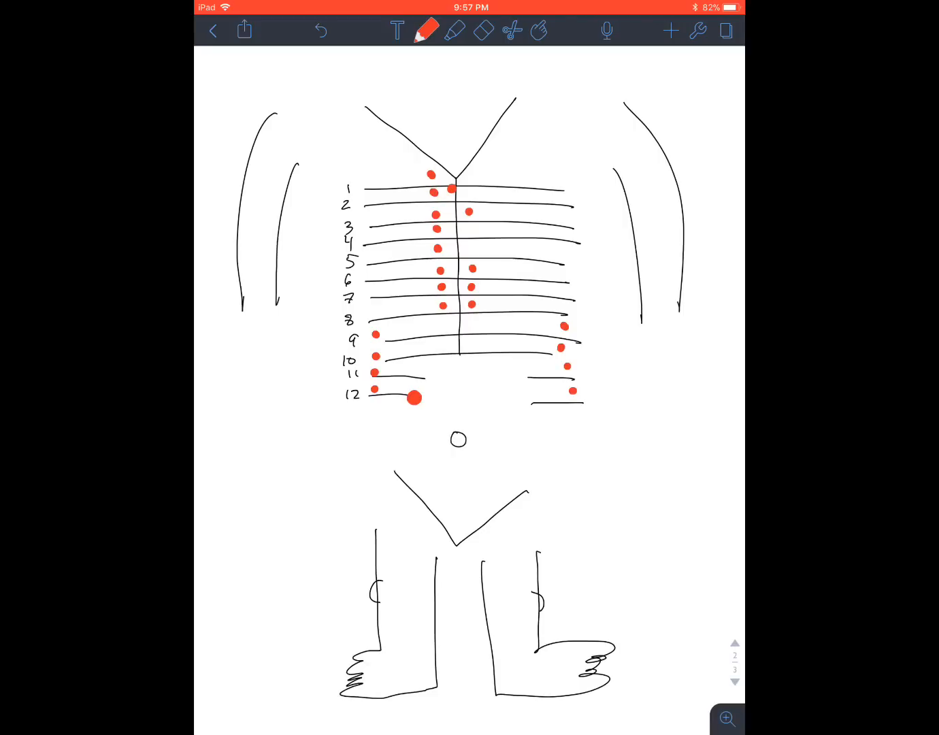
{"action": "left_click", "coordinate": [389, 174]}
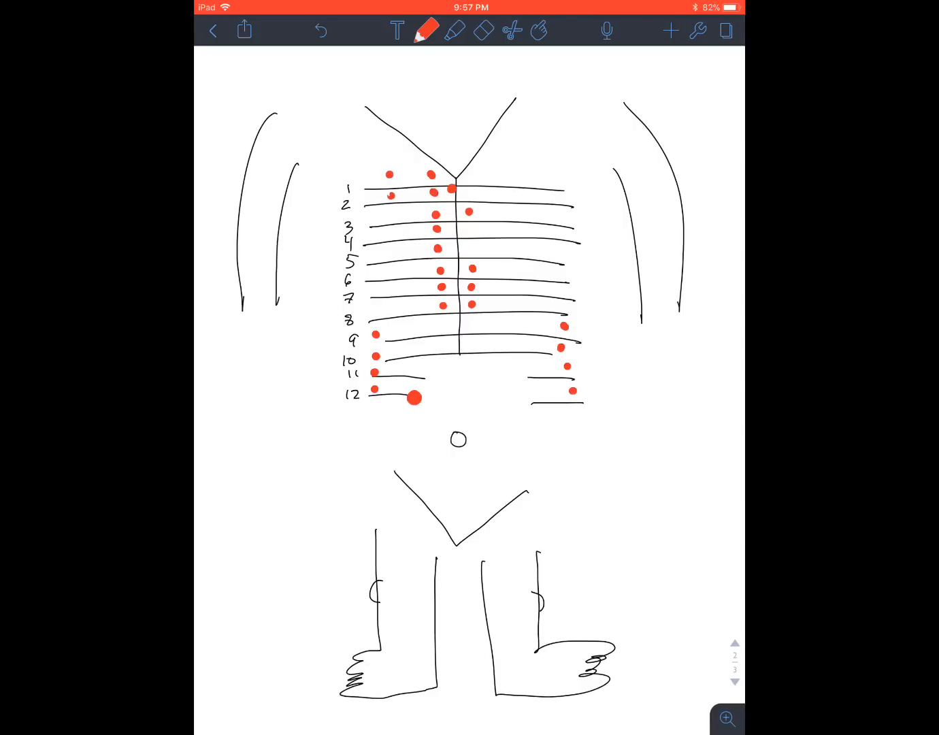
{"action": "left_click", "coordinate": [392, 114]}
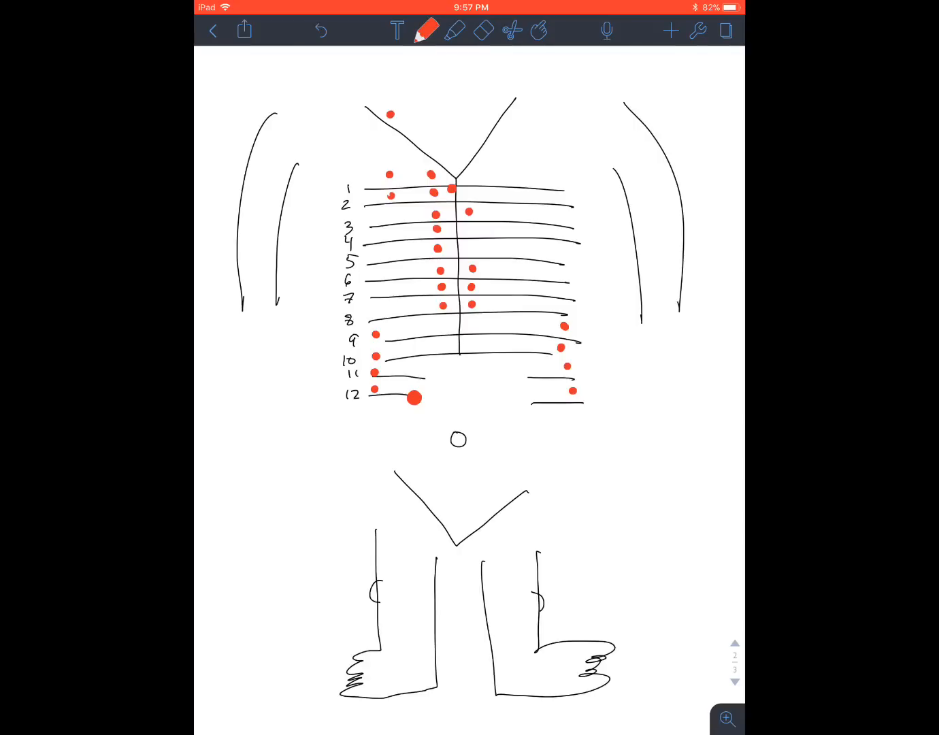
{"action": "left_click_drag", "start_coordinate": [264, 125], "coordinate": [273, 143]}
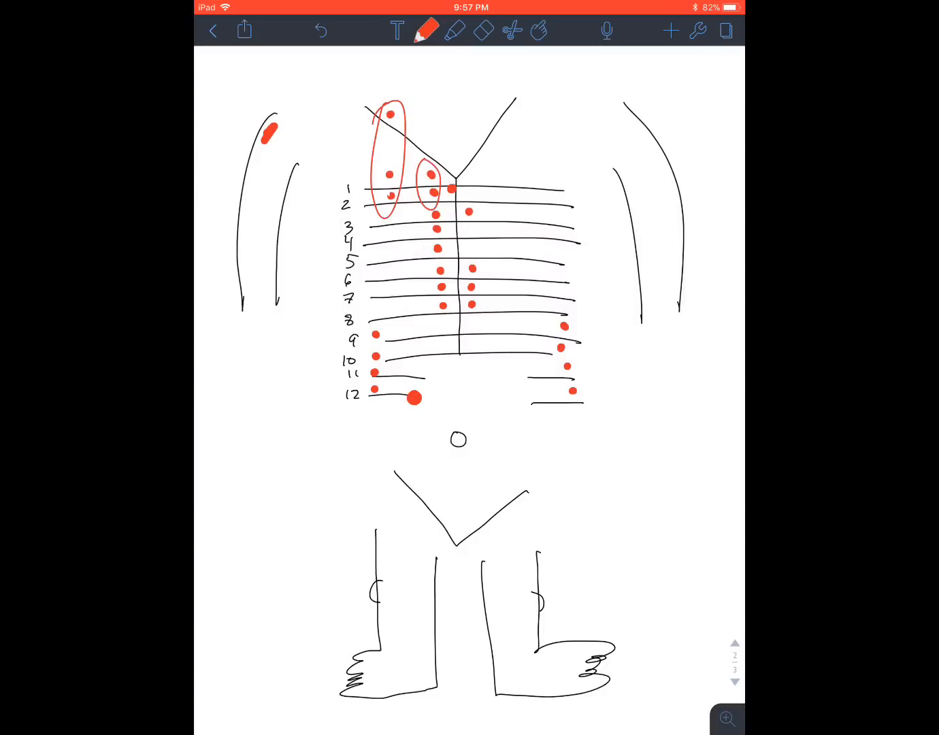
{"action": "left_click_drag", "start_coordinate": [277, 139], "coordinate": [338, 106]}
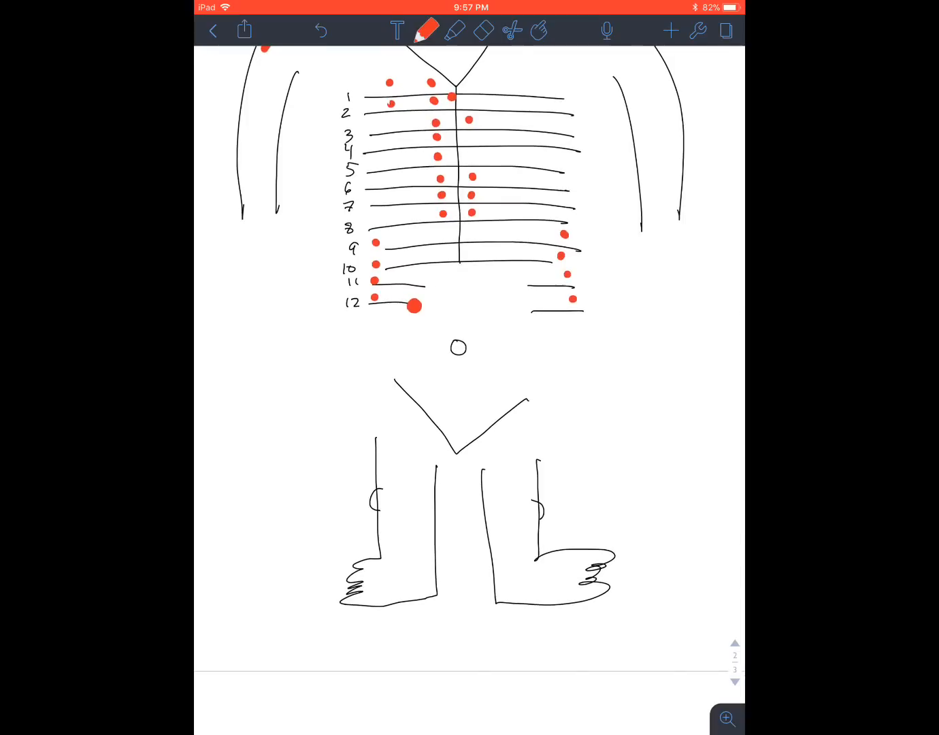
Place orange ganglia dots on the lower midline, then a red sternal bar over ribs 3–8
{"action": "left_click", "coordinate": [457, 347]}
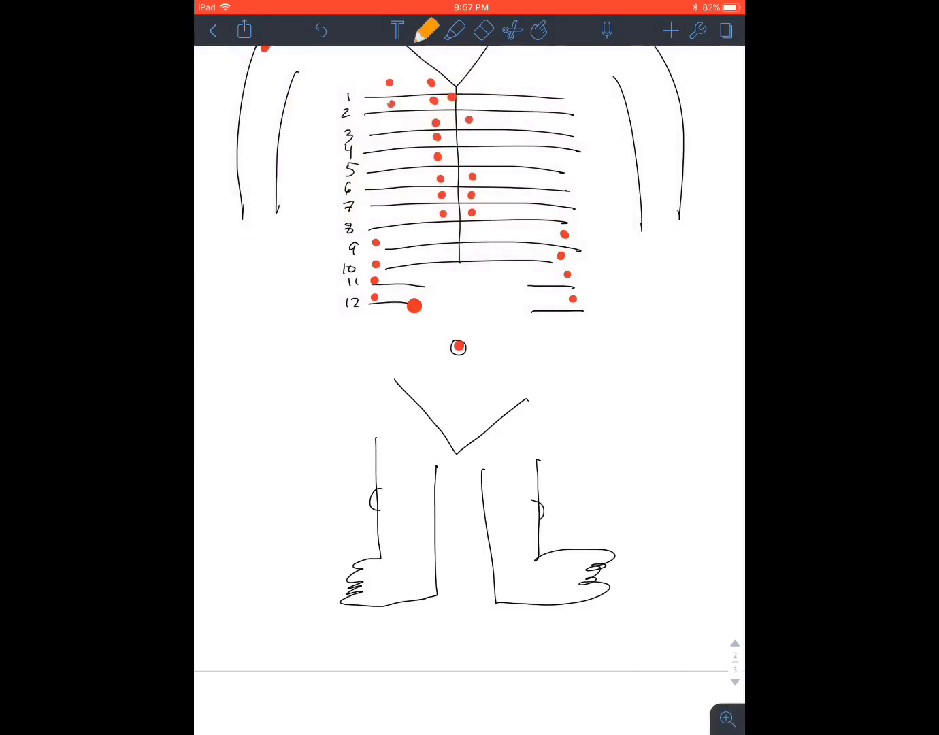
{"action": "left_click", "coordinate": [462, 327]}
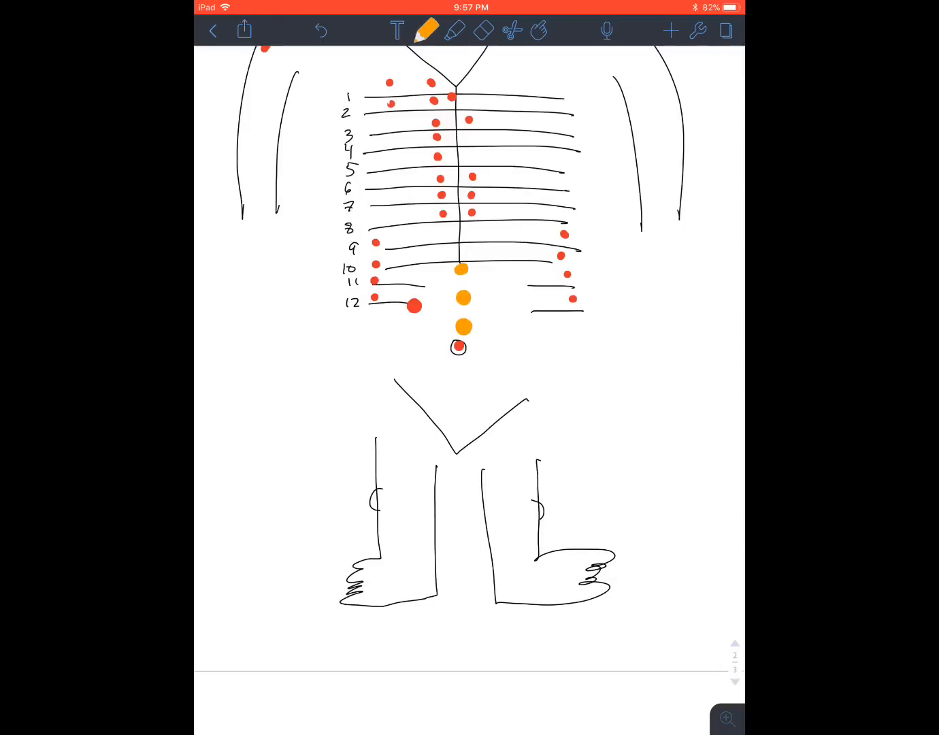
{"action": "left_click", "coordinate": [427, 30]}
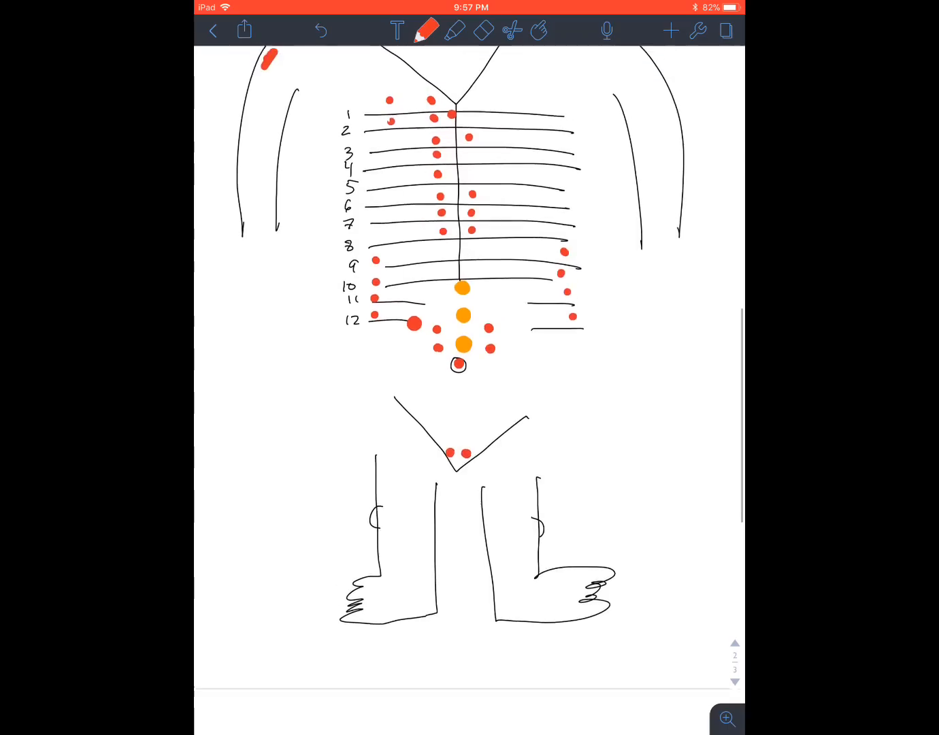
{"action": "left_click_drag", "start_coordinate": [462, 143], "coordinate": [462, 218]}
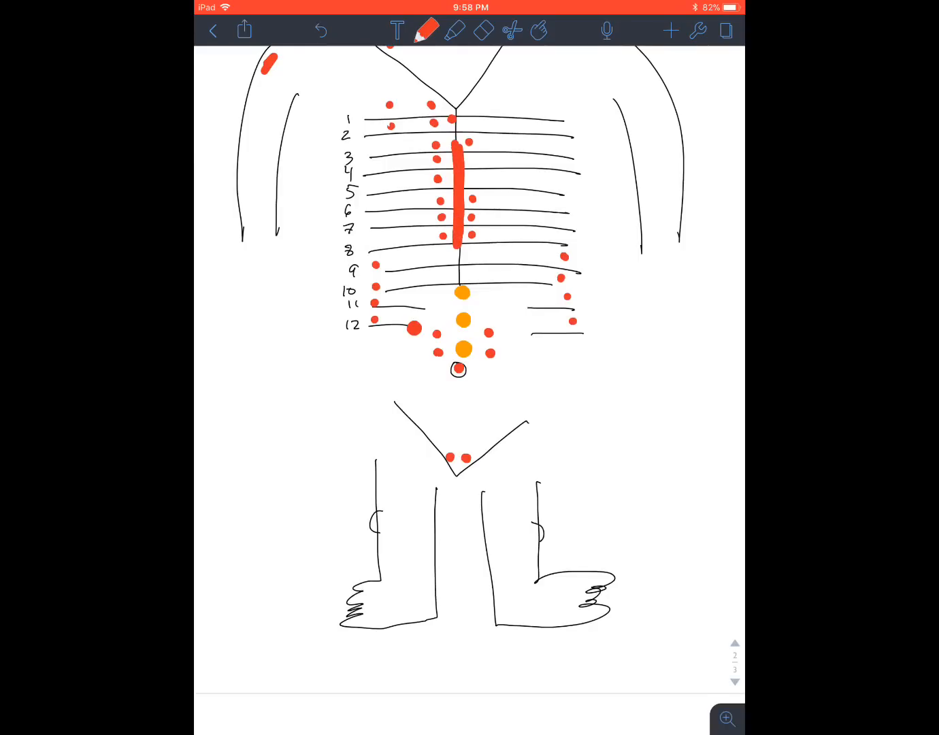
Draw red bars on the inner legs, left thigh and outer right thigh
{"action": "scroll", "scroll_direction": "down", "scroll_amount": 3}
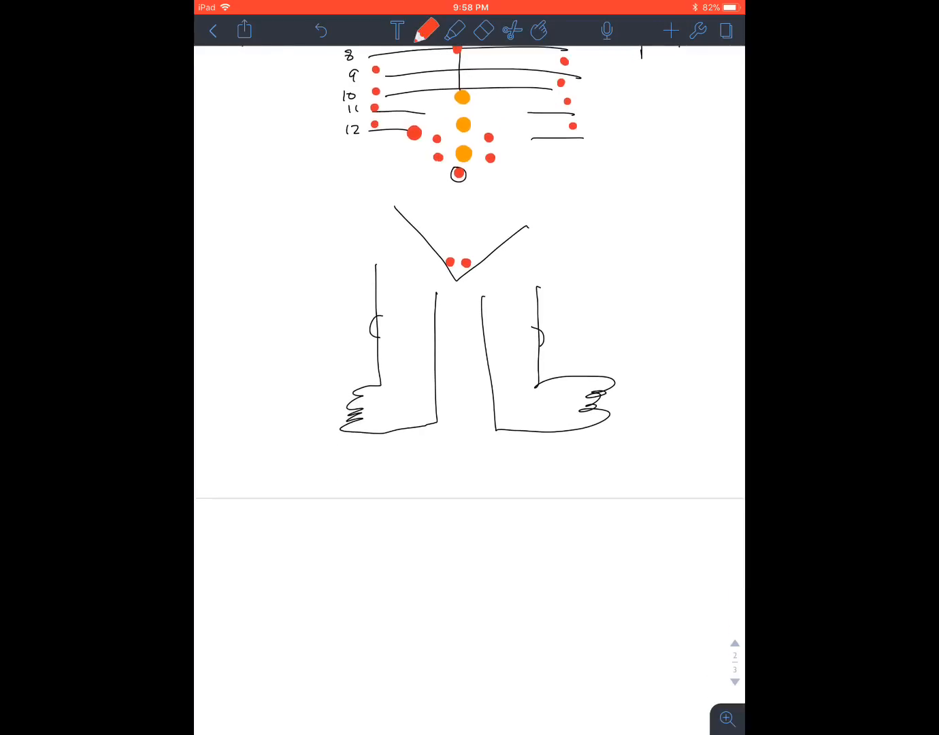
{"action": "left_click_drag", "start_coordinate": [435, 293], "coordinate": [436, 340]}
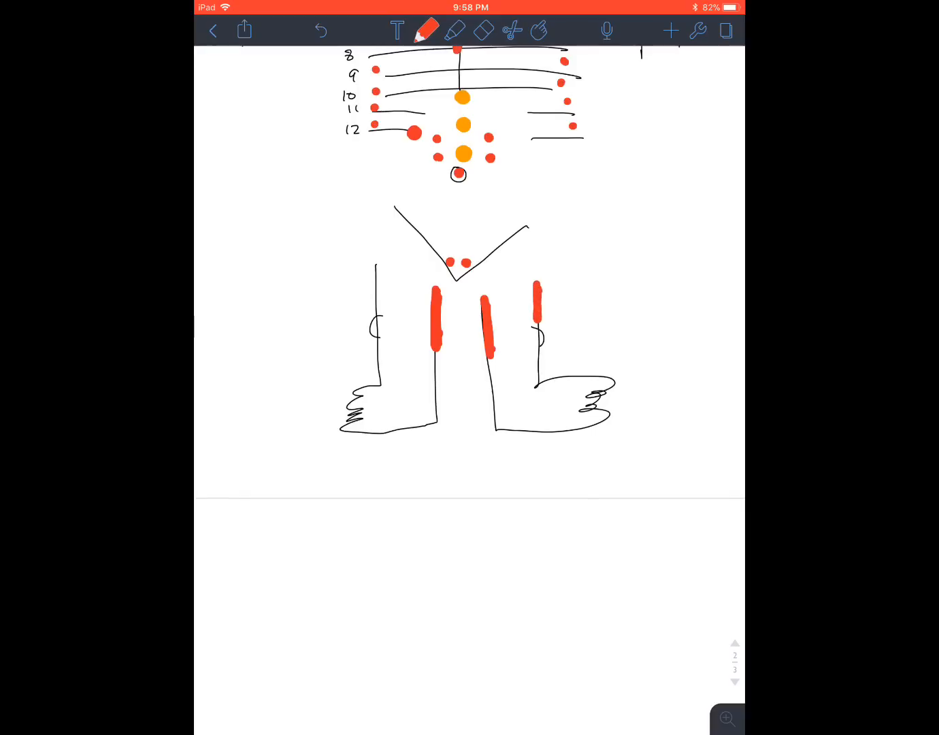
{"action": "left_click_drag", "start_coordinate": [376, 265], "coordinate": [376, 313]}
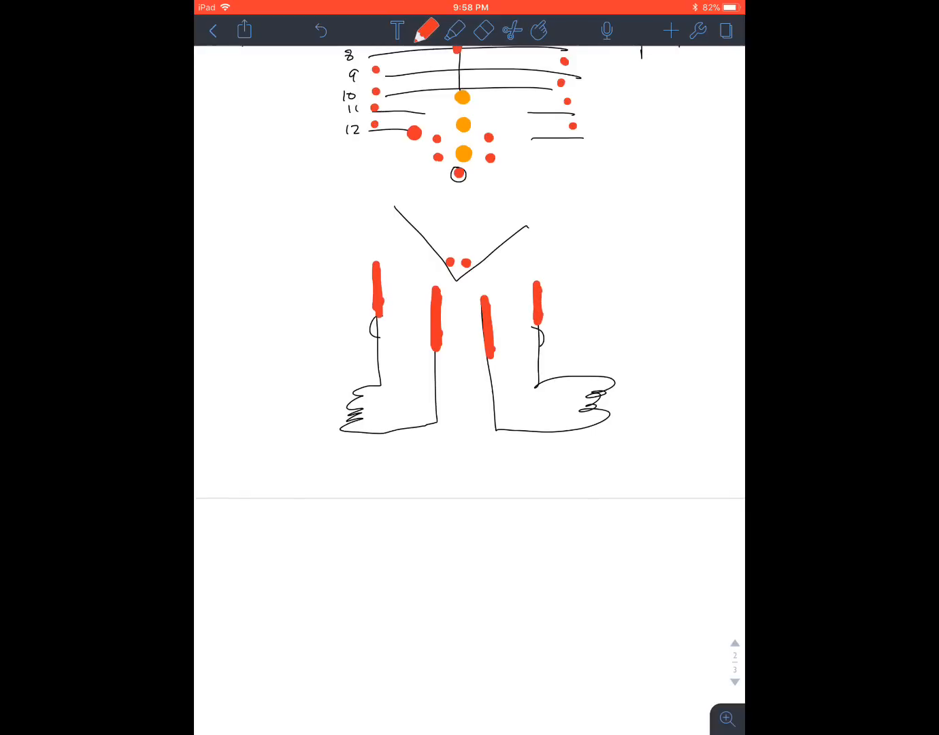
{"action": "scroll", "scroll_direction": "down", "scroll_amount": 3}
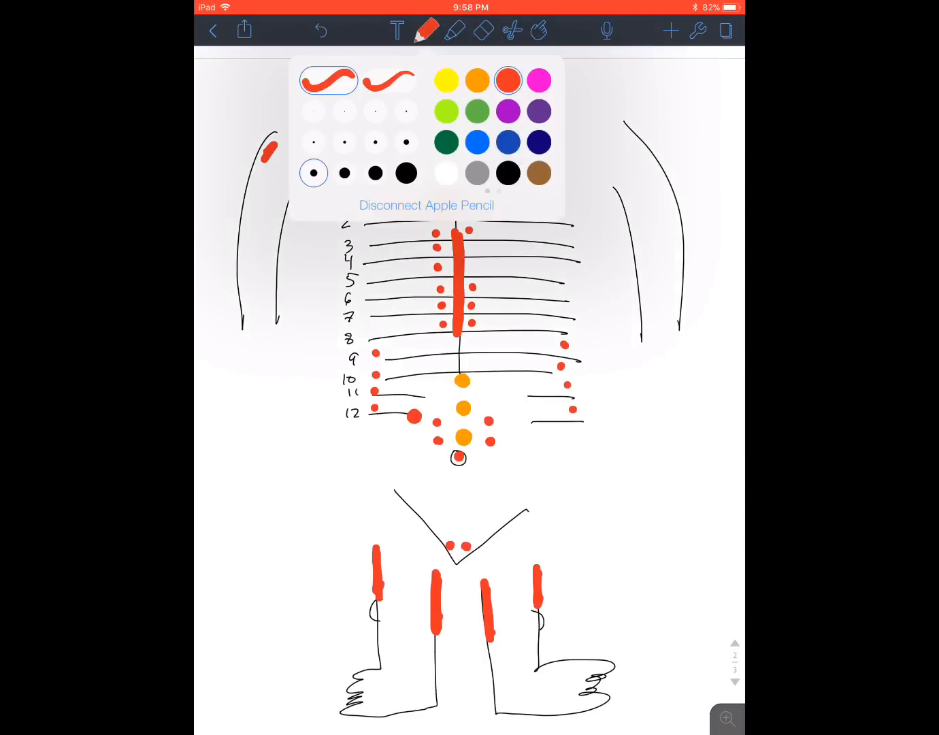
Write large black R and L above the shoulders, then return the pen to green
{"action": "left_click", "coordinate": [428, 30]}
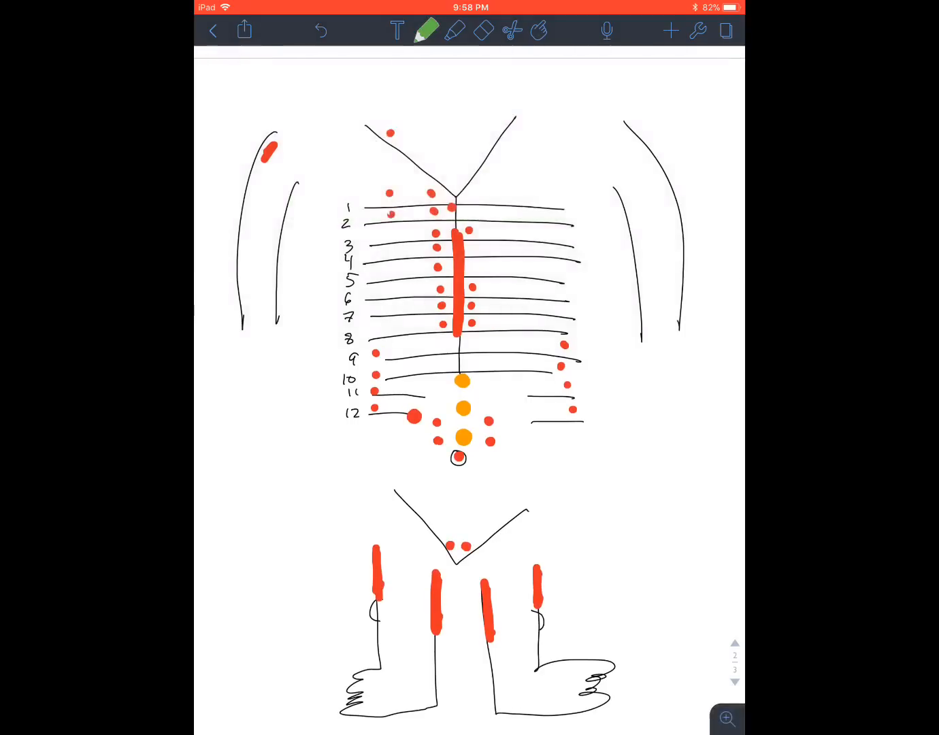
{"action": "left_click", "coordinate": [428, 30]}
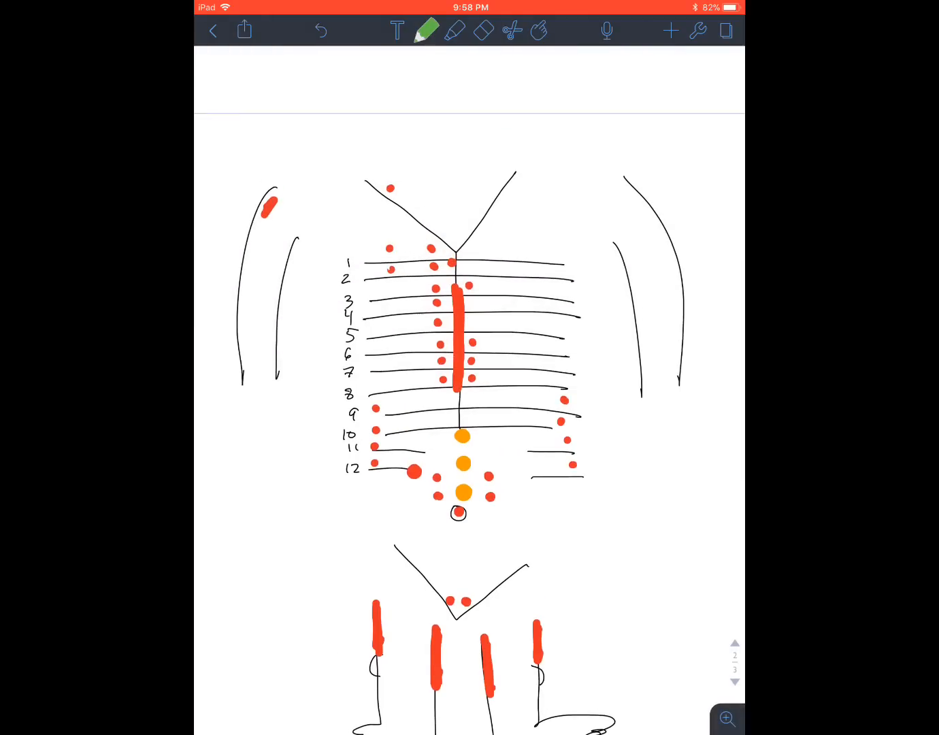
{"action": "left_click", "coordinate": [427, 30]}
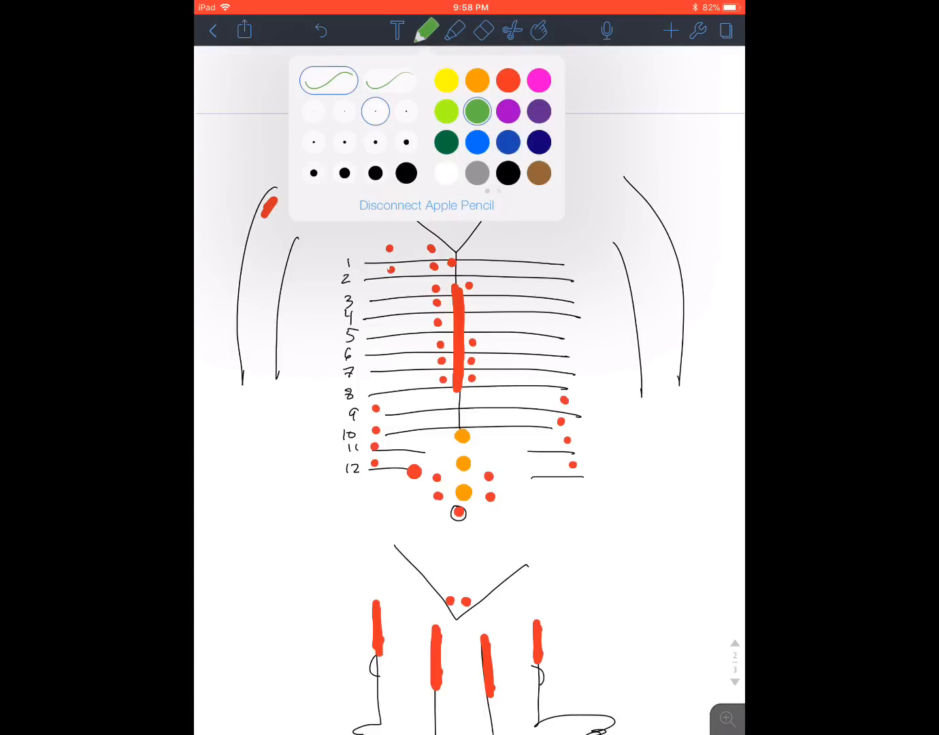
{"action": "left_click", "coordinate": [476, 79]}
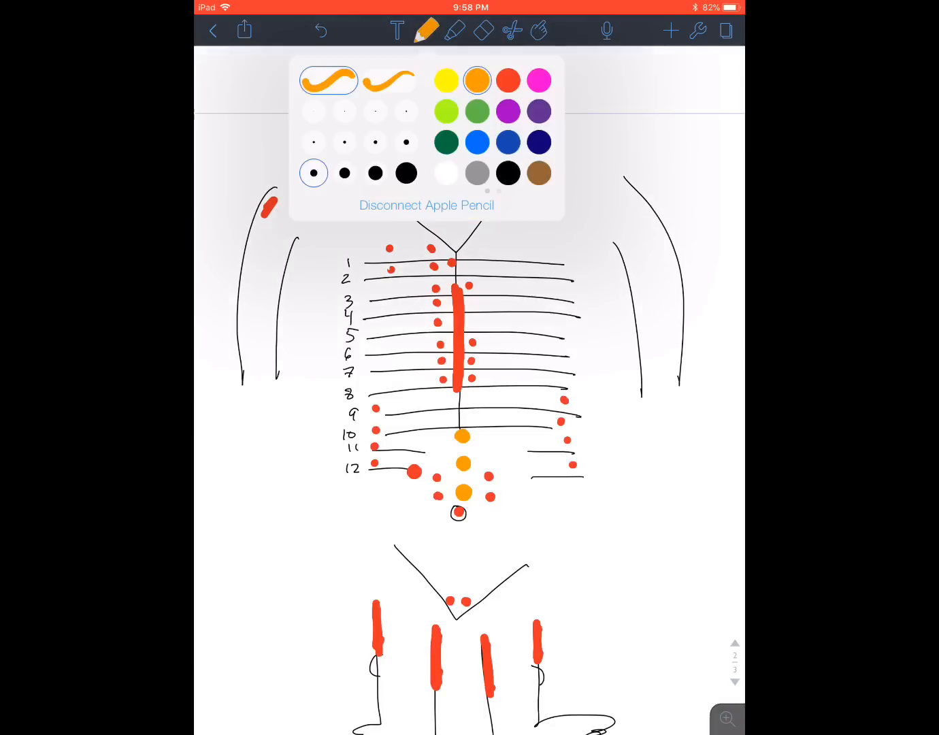
{"action": "left_click", "coordinate": [425, 30]}
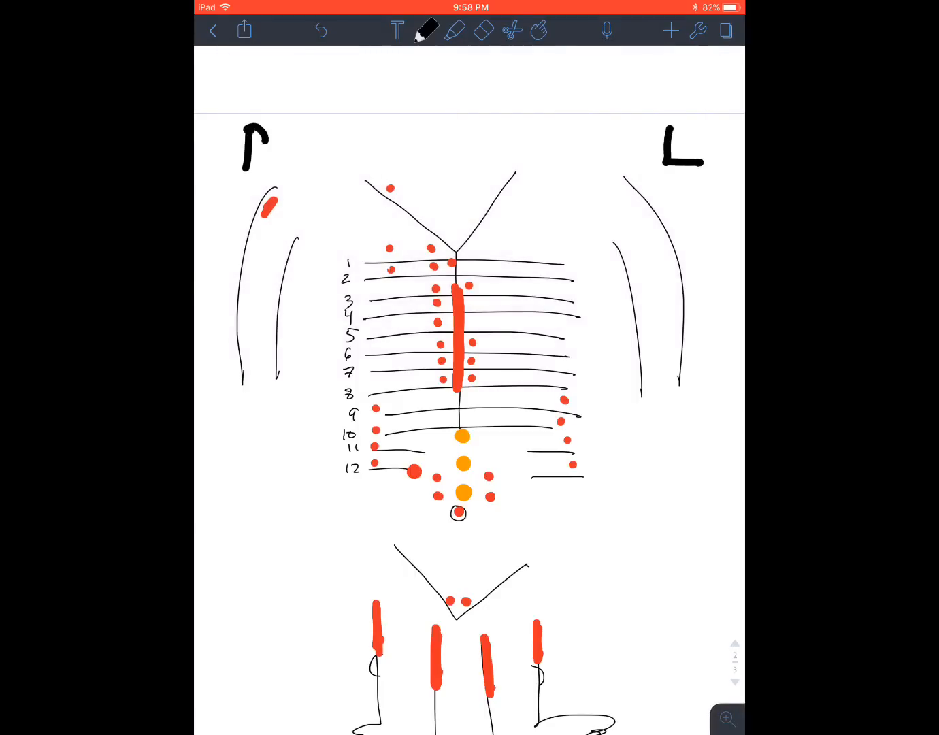
{"action": "left_click", "coordinate": [425, 30]}
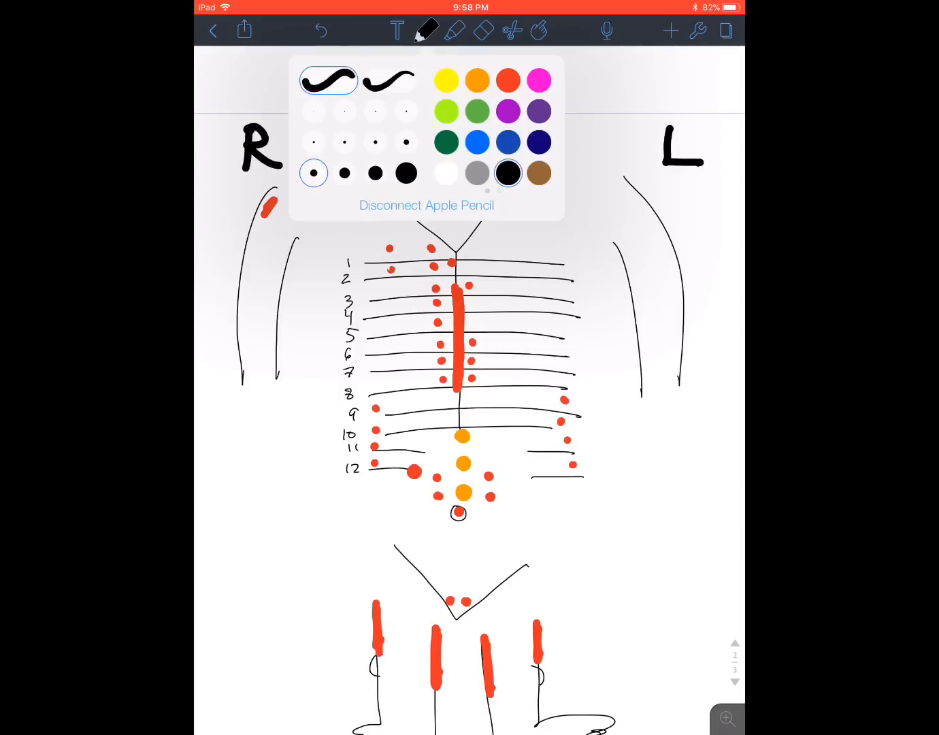
{"action": "left_click", "coordinate": [425, 30]}
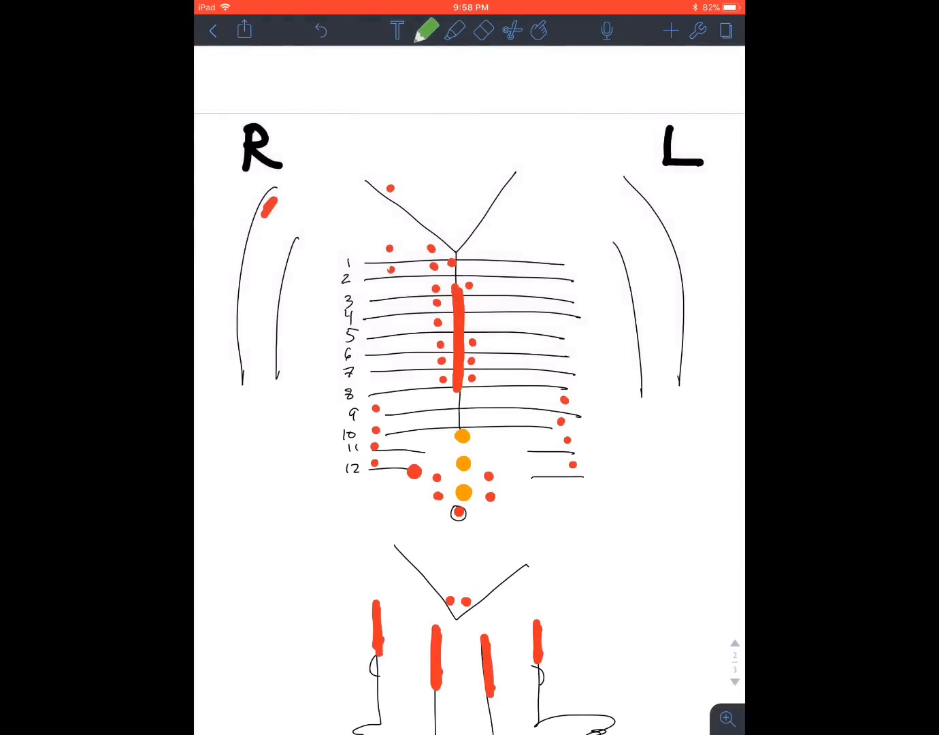
Label upper points in green: Eyes, Ears, Nose, Sinus, Pharynx, Tonsils, Larynx/Tongue with leader lines
{"action": "left_click_drag", "start_coordinate": [313, 150], "coordinate": [276, 207]}
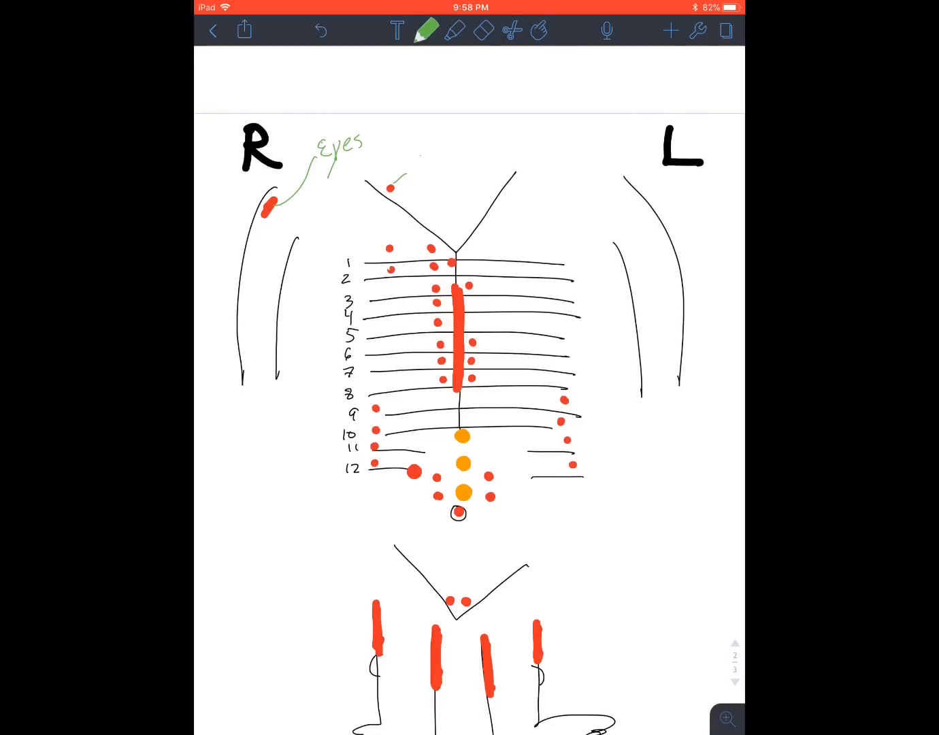
{"action": "type", "text": "Ears"}
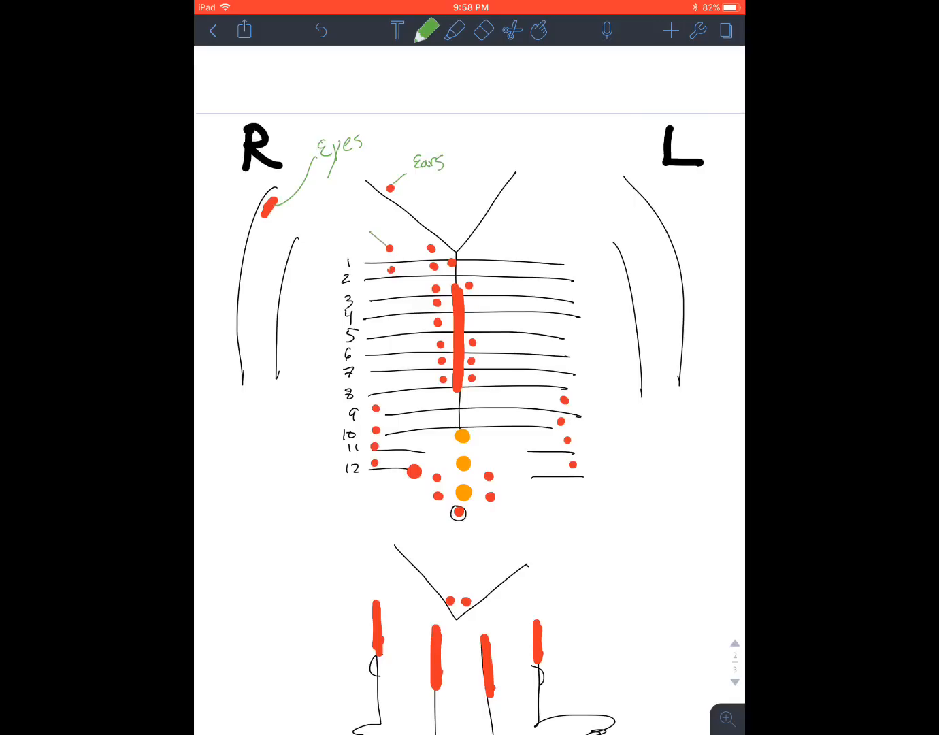
{"action": "type", "text": "Nose"}
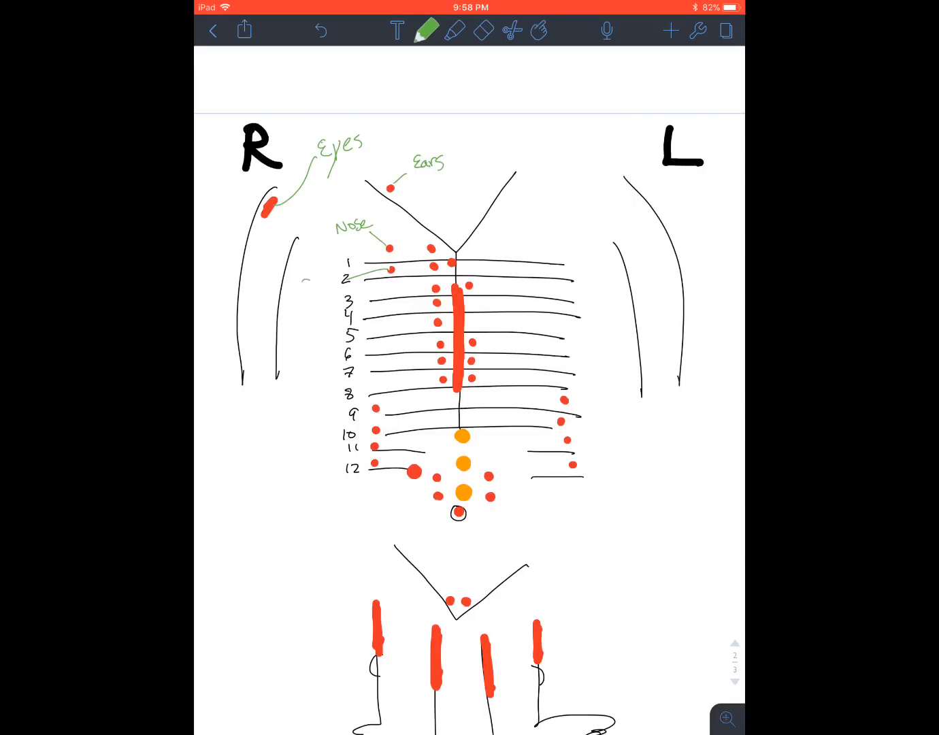
{"action": "type", "text": "Sinus"}
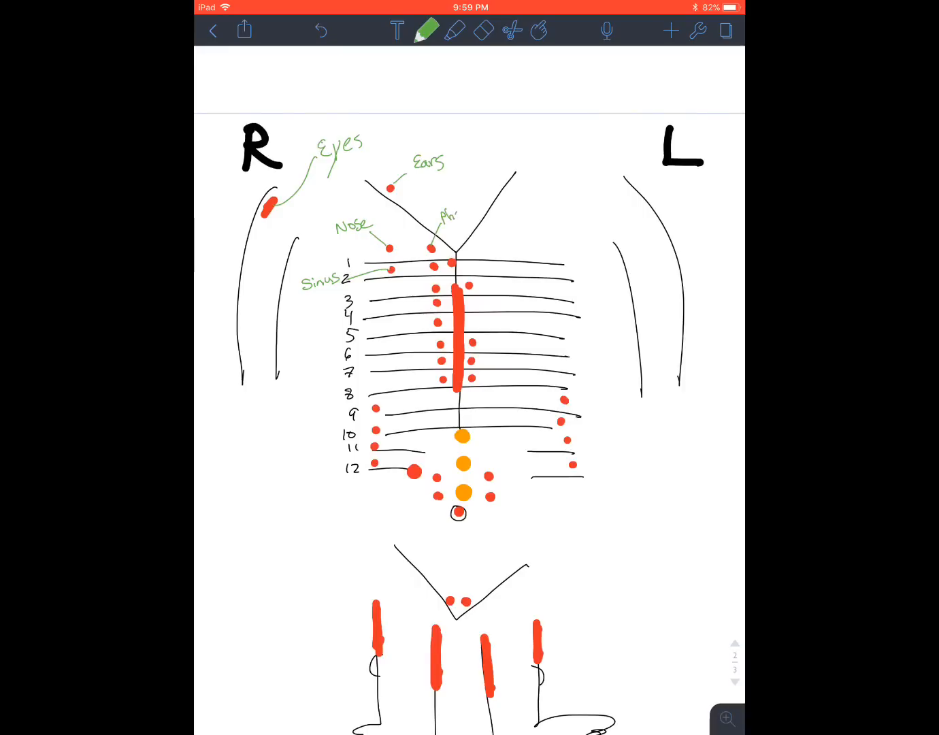
{"action": "type", "text": "Pharynx"}
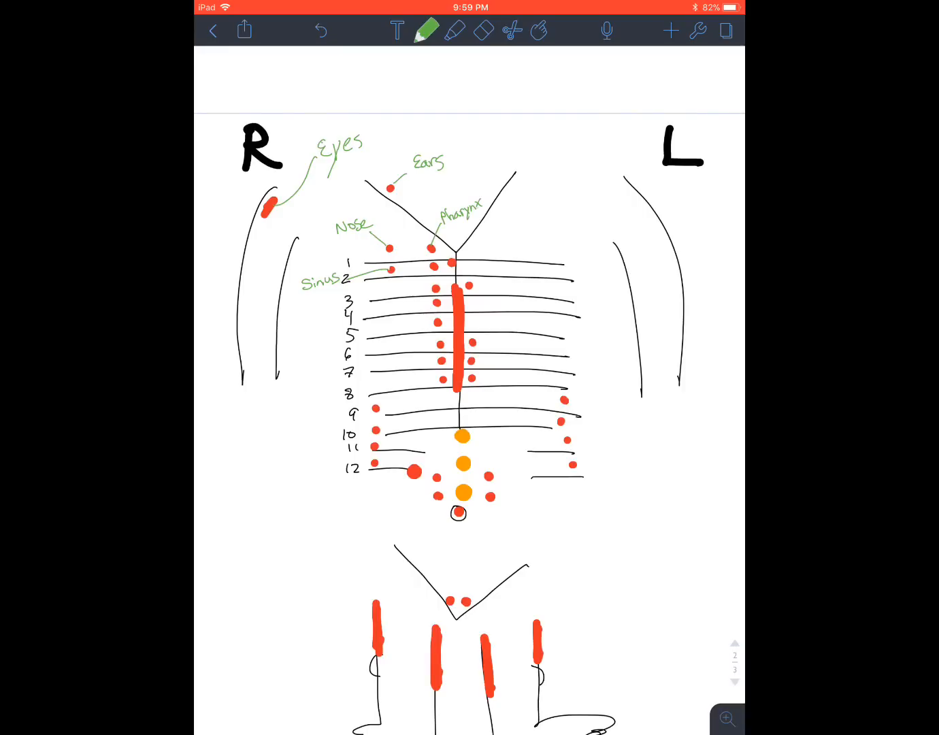
{"action": "left_click_drag", "start_coordinate": [449, 262], "coordinate": [487, 242]}
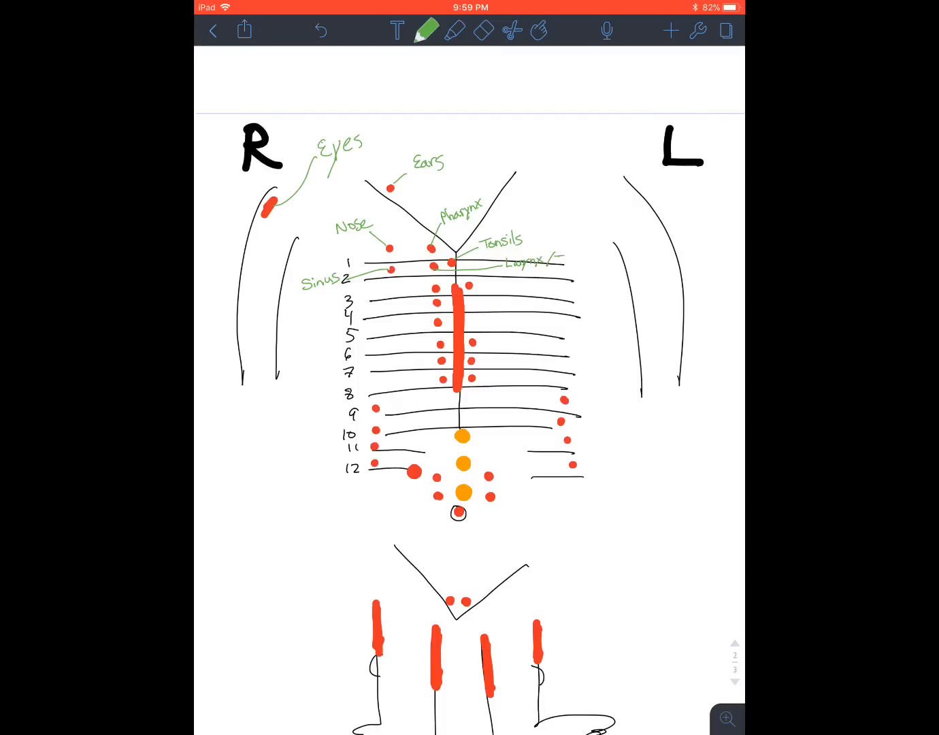
{"action": "type", "text": "/Tongue"}
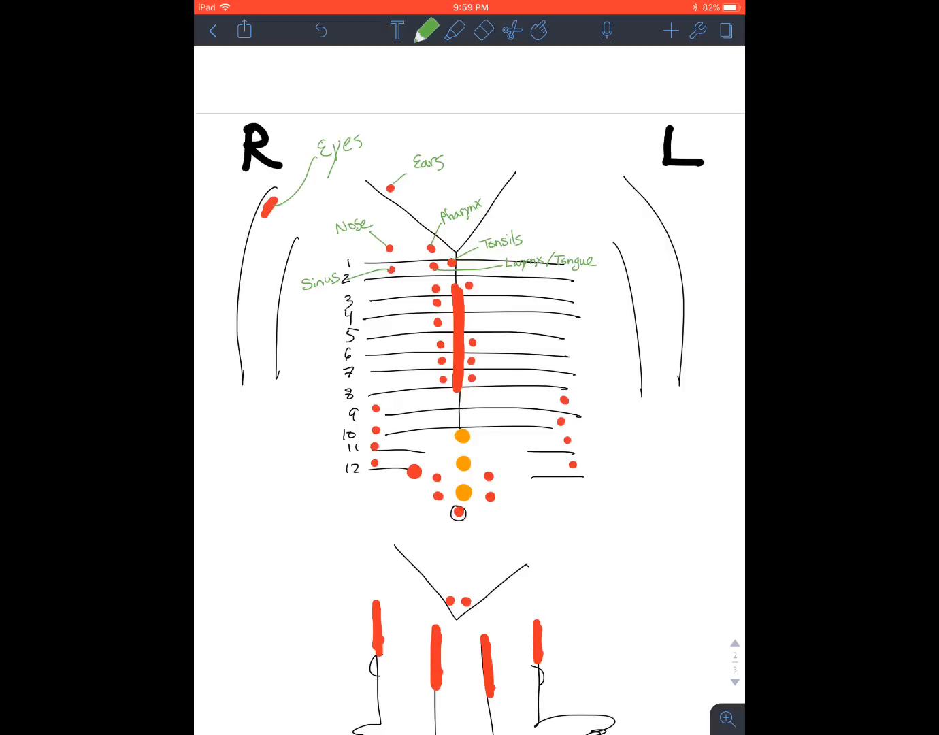
{"action": "scroll", "scroll_direction": "down", "scroll_amount": 3}
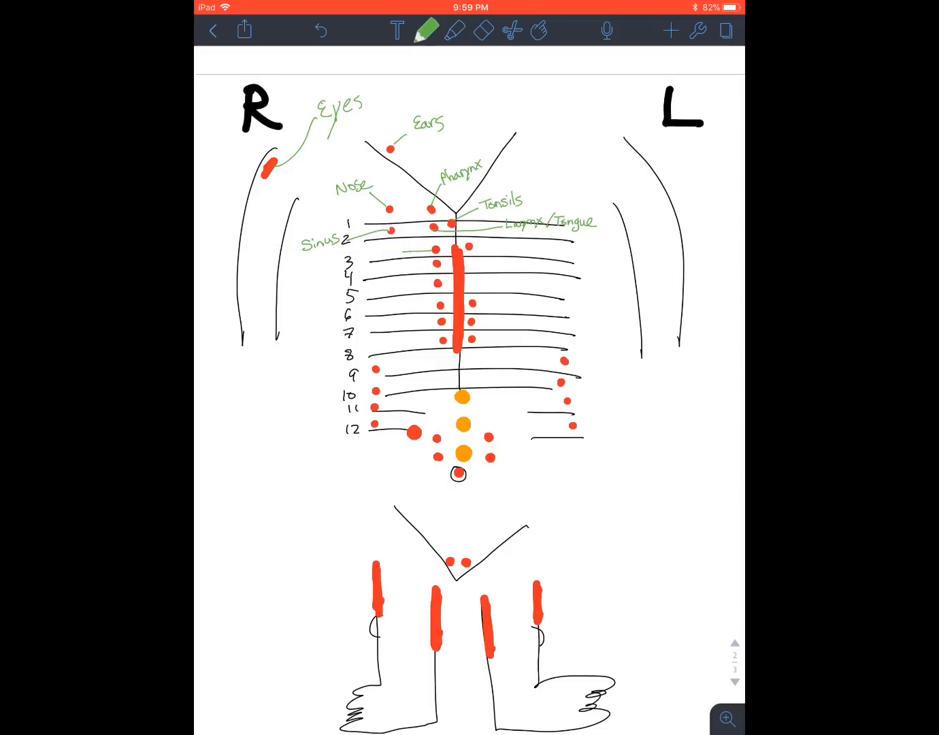
Add a lower-left 'My BET' list: Myocardium, Bronchii, Esophagus, Thyroid on a long leader line
{"action": "left_click_drag", "start_coordinate": [436, 252], "coordinate": [276, 381]}
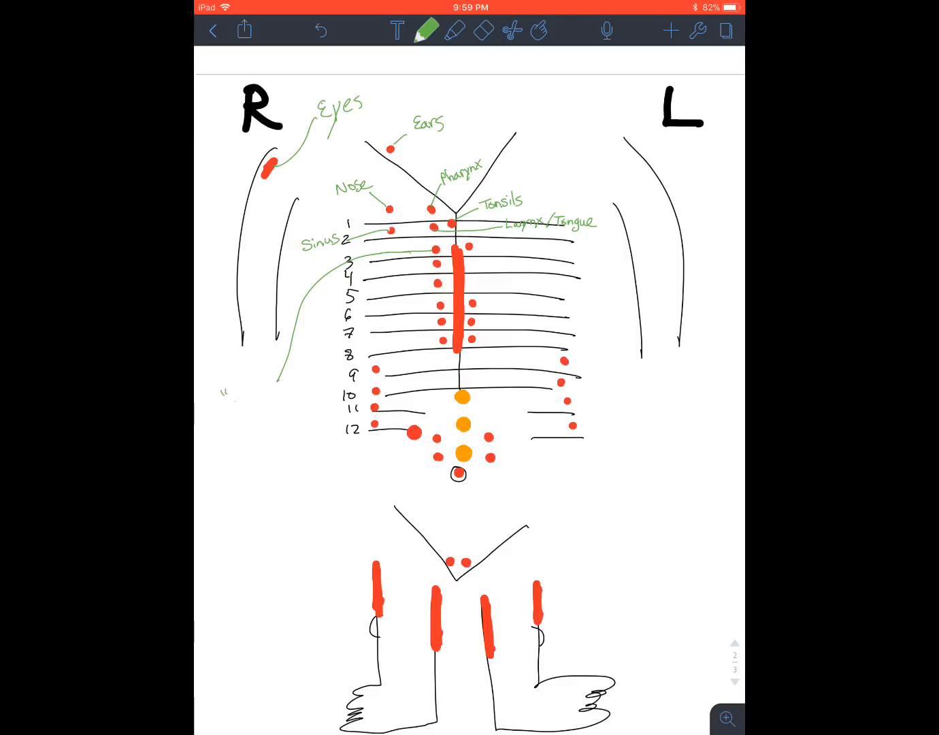
{"action": "type", "text": "My BL"}
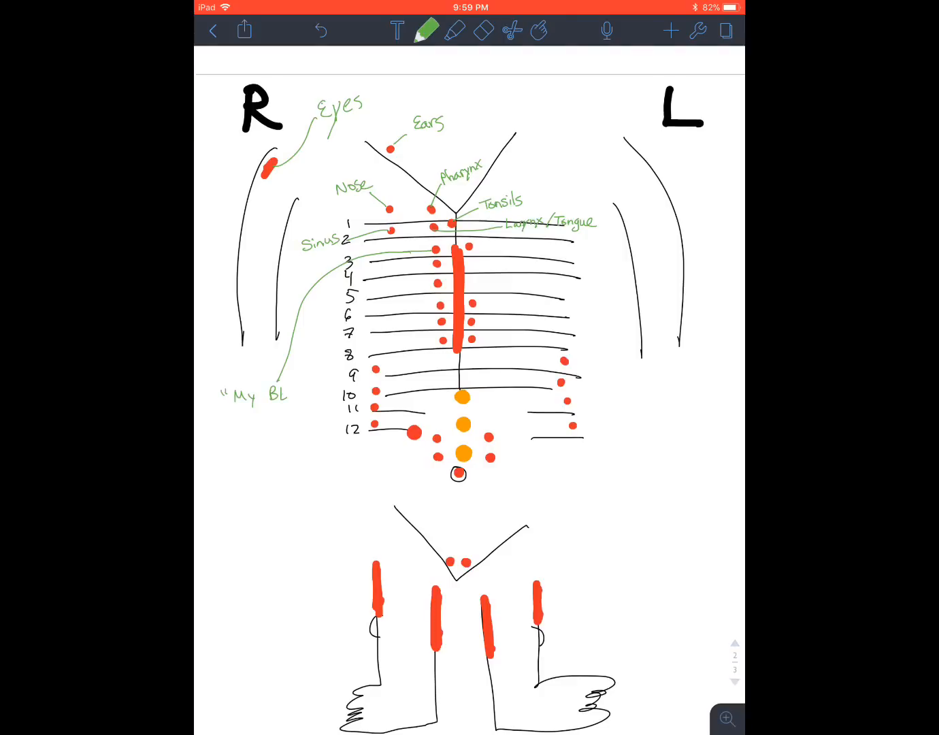
{"action": "type", "text": "ET\""}
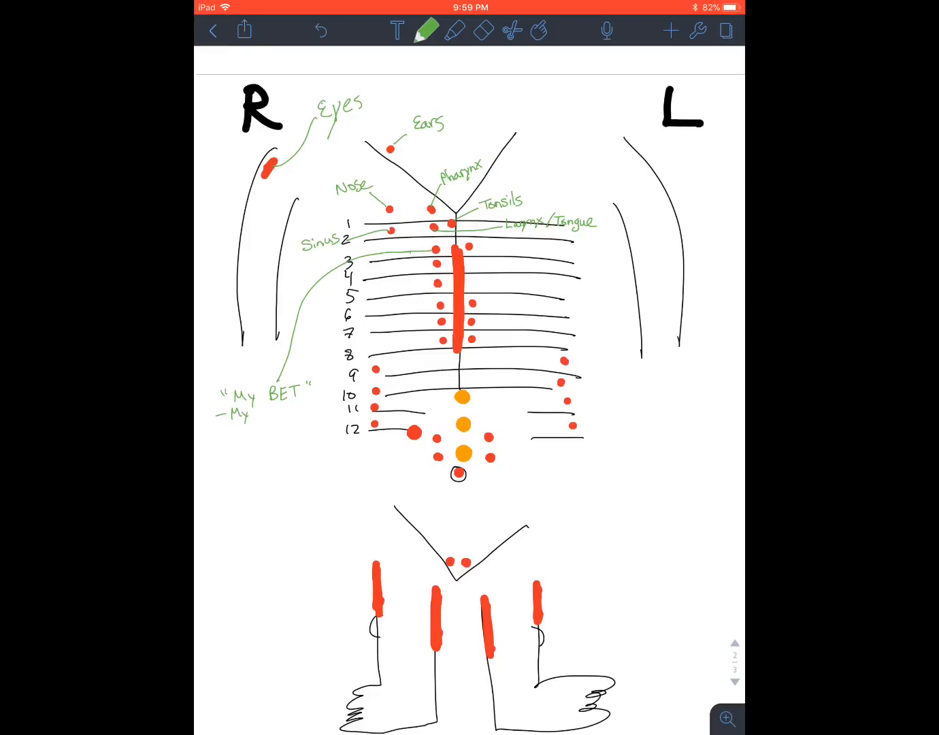
{"action": "type", "text": "Myocardium"}
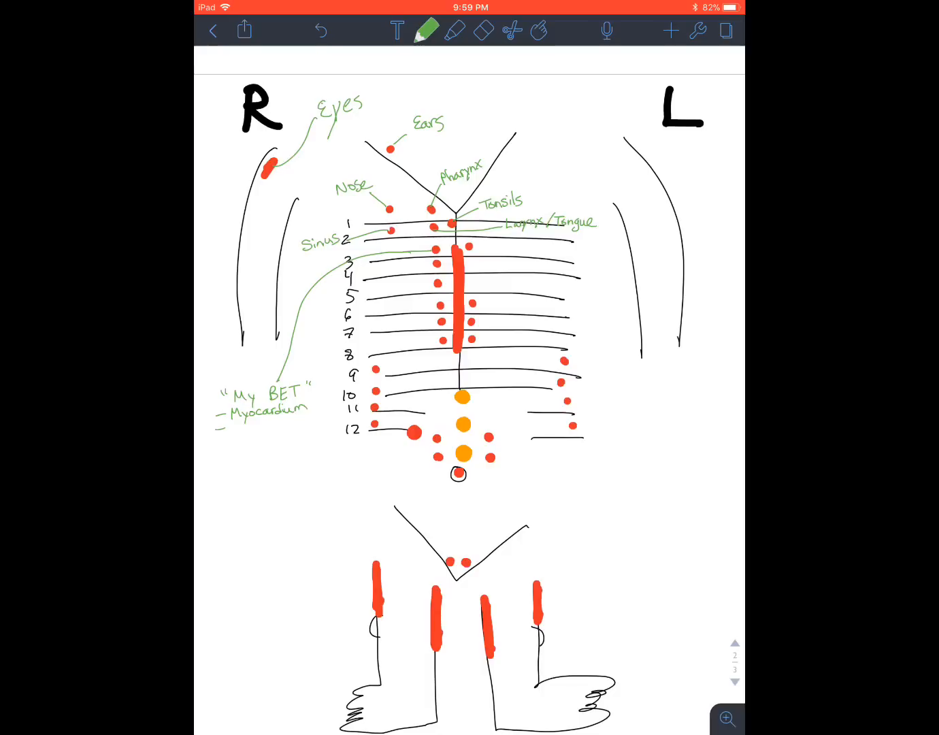
{"action": "type", "text": "Br"}
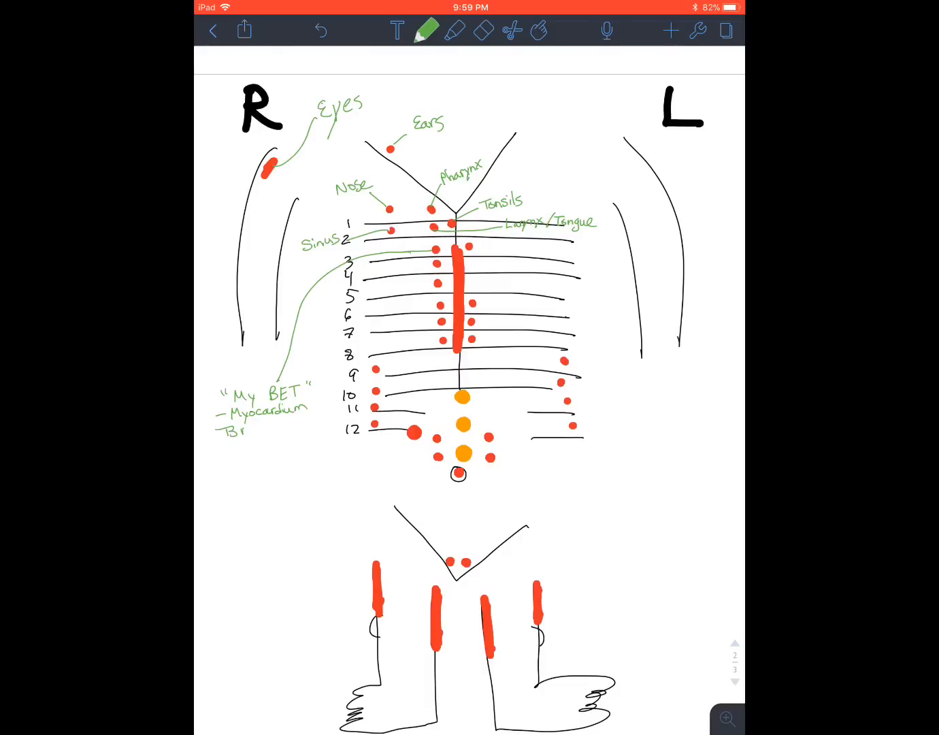
{"action": "type", "text": "Bronchii"}
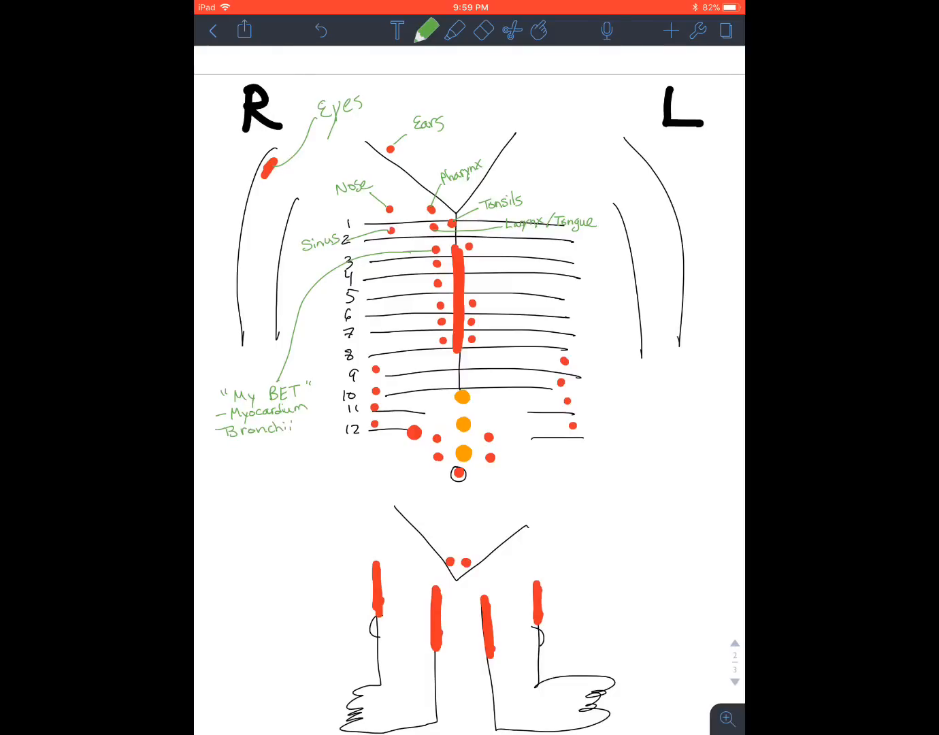
{"action": "type", "text": "ES"}
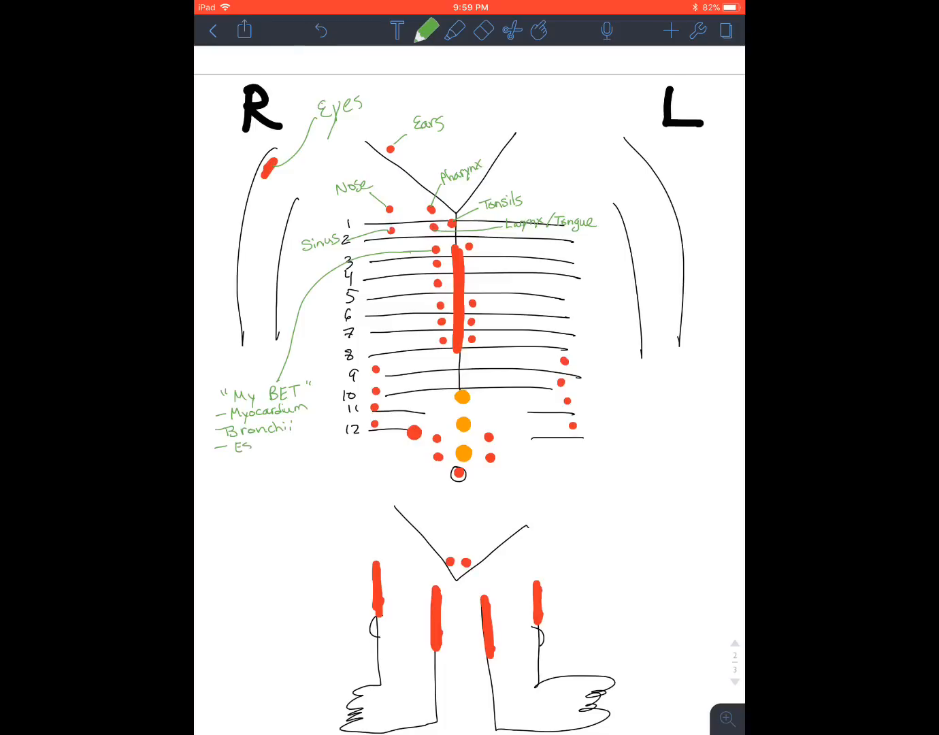
{"action": "type", "text": "Esophc"}
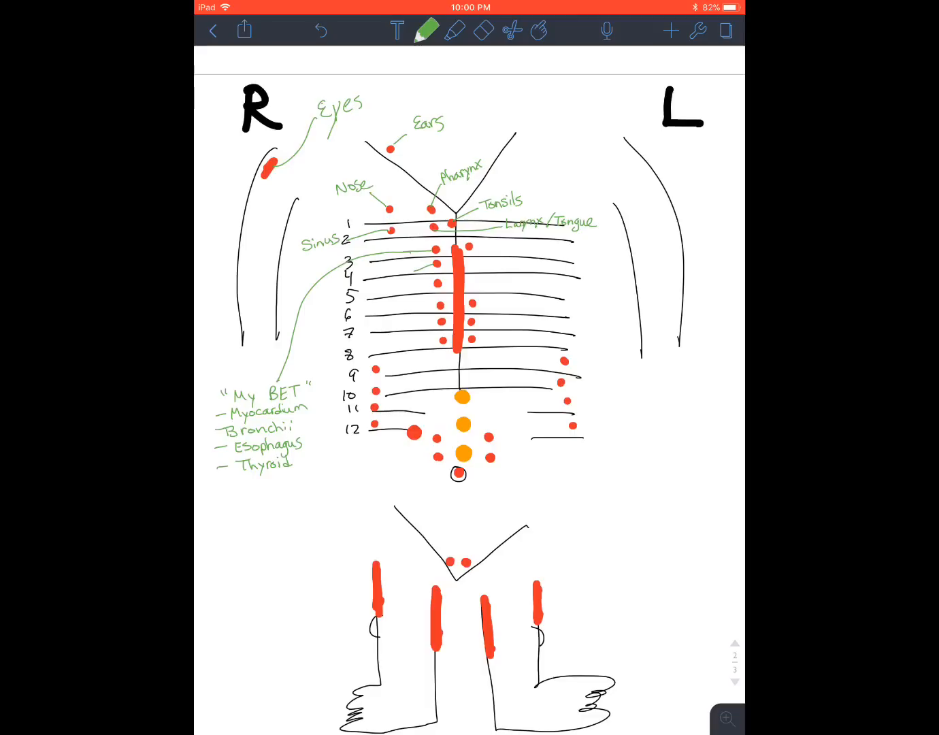
Write green Liver and L/GB labels and bracket the rib 9–12 points on both sides
{"action": "left_click", "coordinate": [397, 271]}
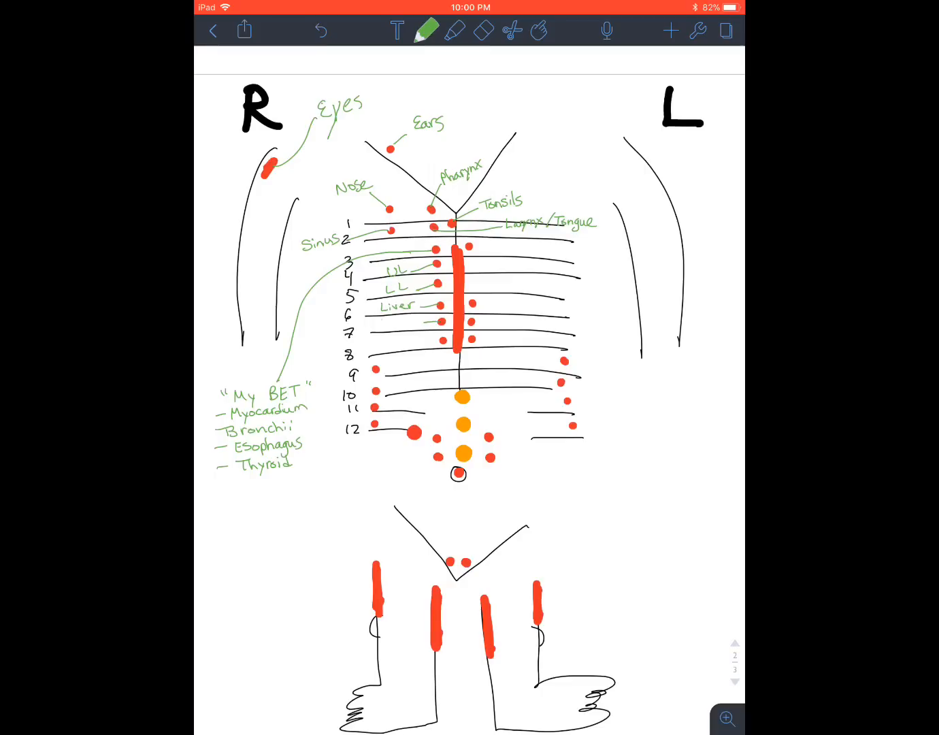
{"action": "type", "text": "L/GB"}
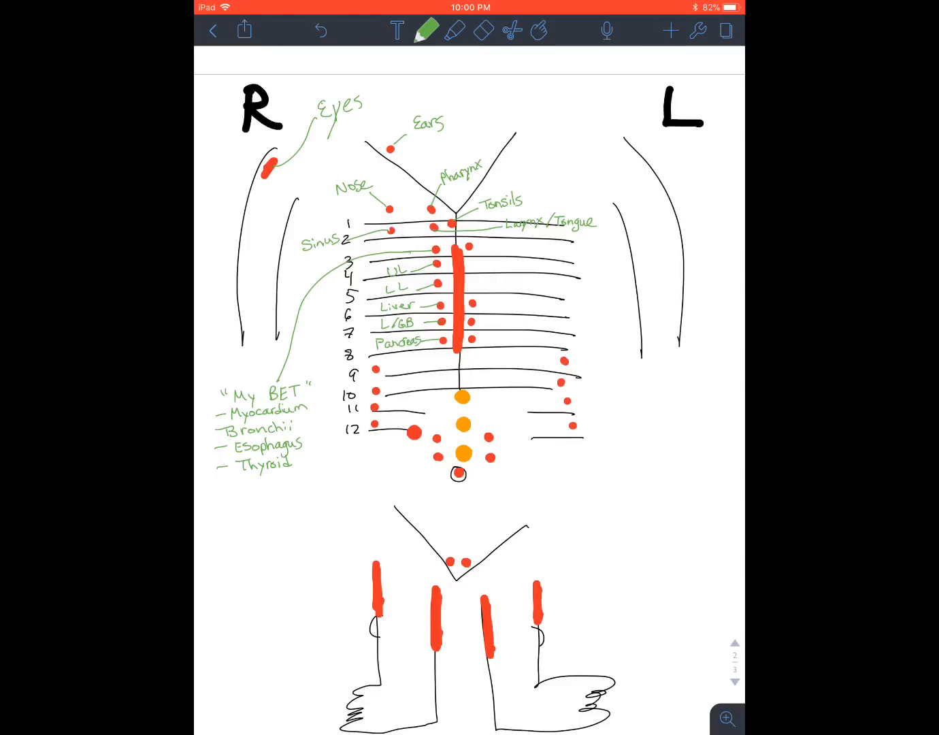
{"action": "left_click_drag", "start_coordinate": [334, 371], "coordinate": [333, 436]}
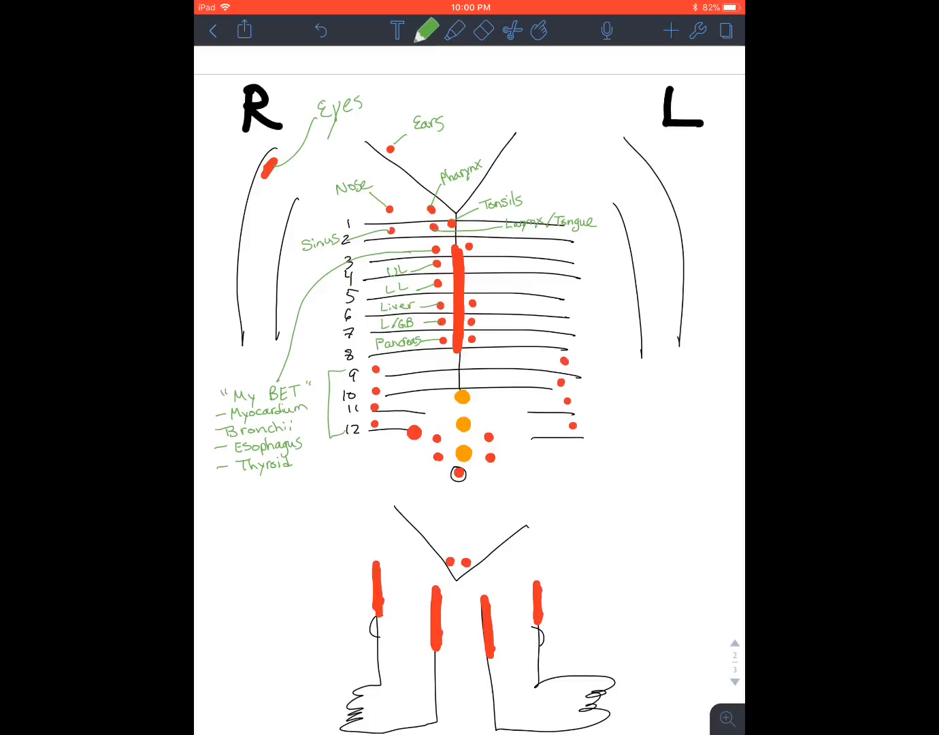
{"action": "left_click_drag", "start_coordinate": [576, 354], "coordinate": [592, 435]}
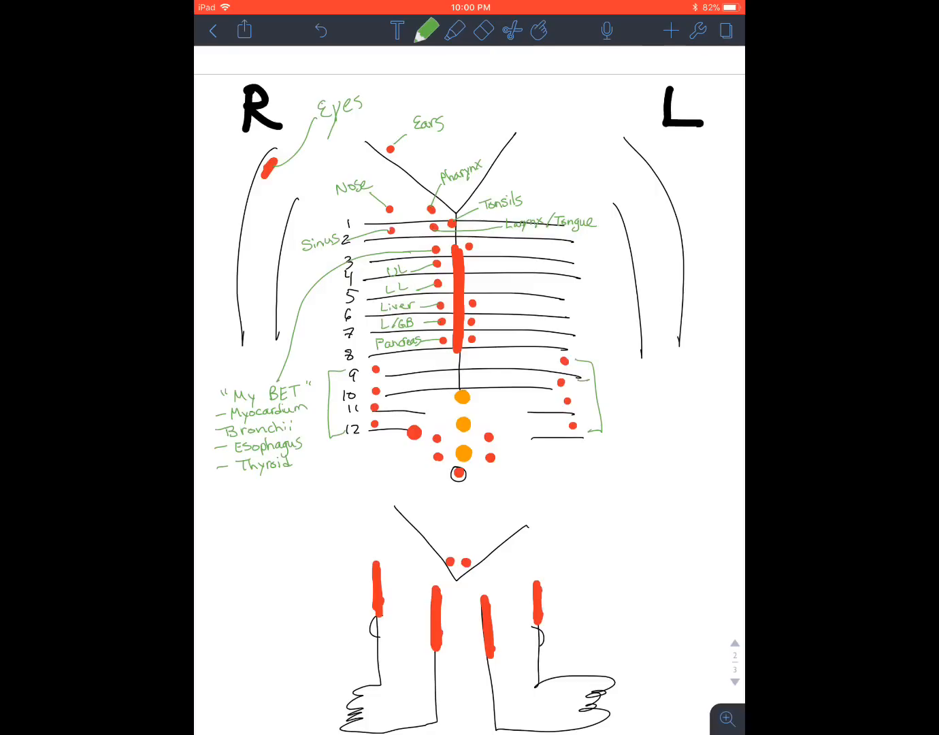
Erase a stray stroke, then add a green Appendix label with its leader line
{"action": "left_click", "coordinate": [483, 30]}
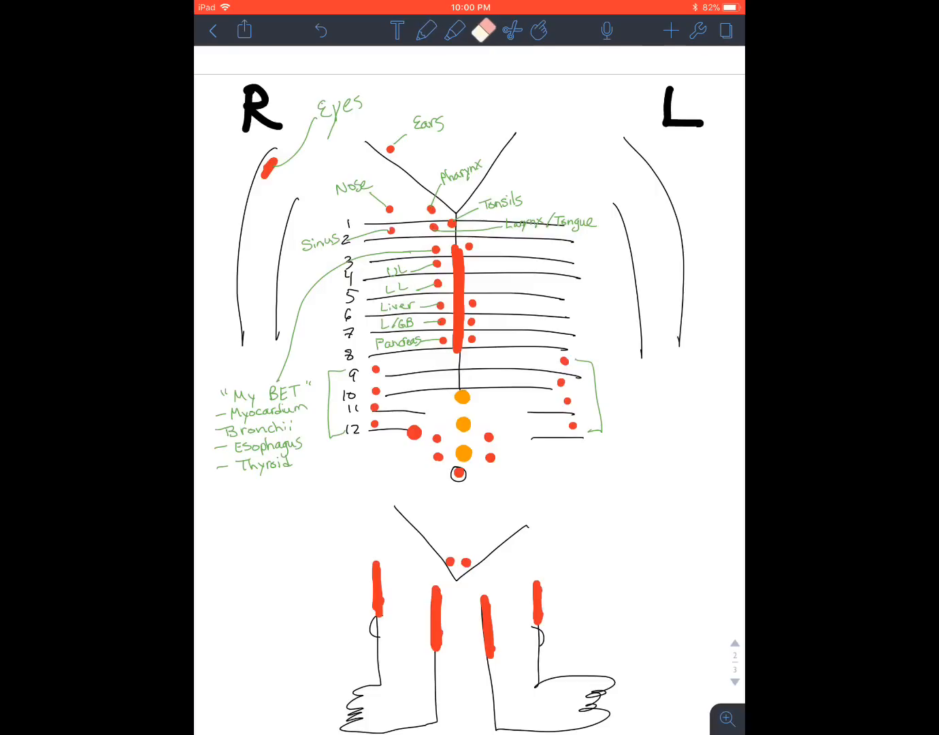
{"action": "left_click", "coordinate": [425, 31]}
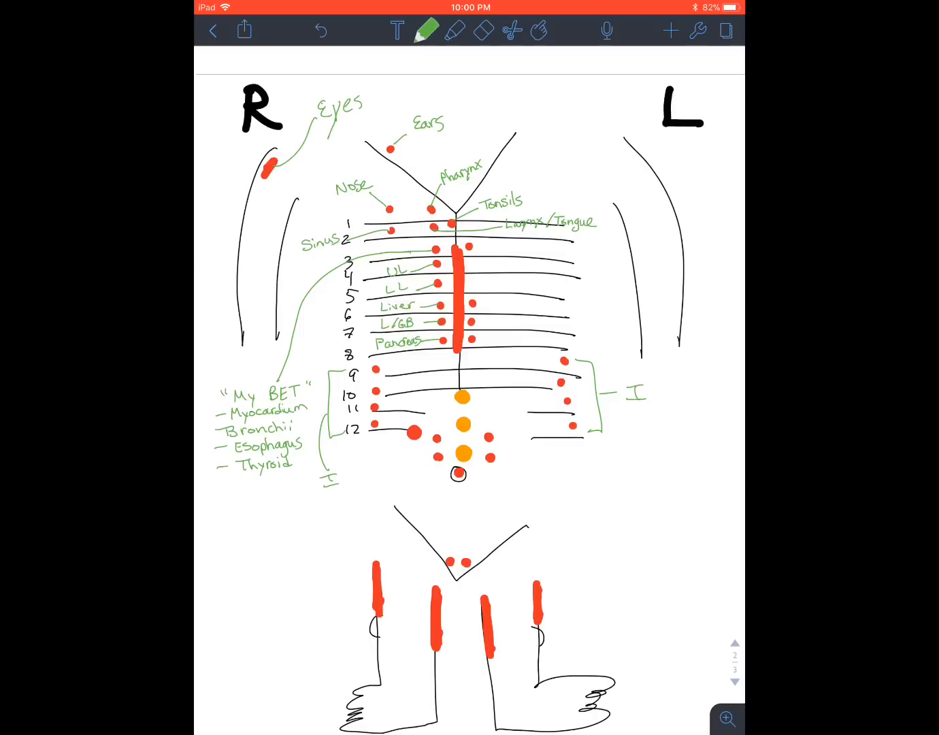
{"action": "left_click_drag", "start_coordinate": [395, 463], "coordinate": [408, 446]}
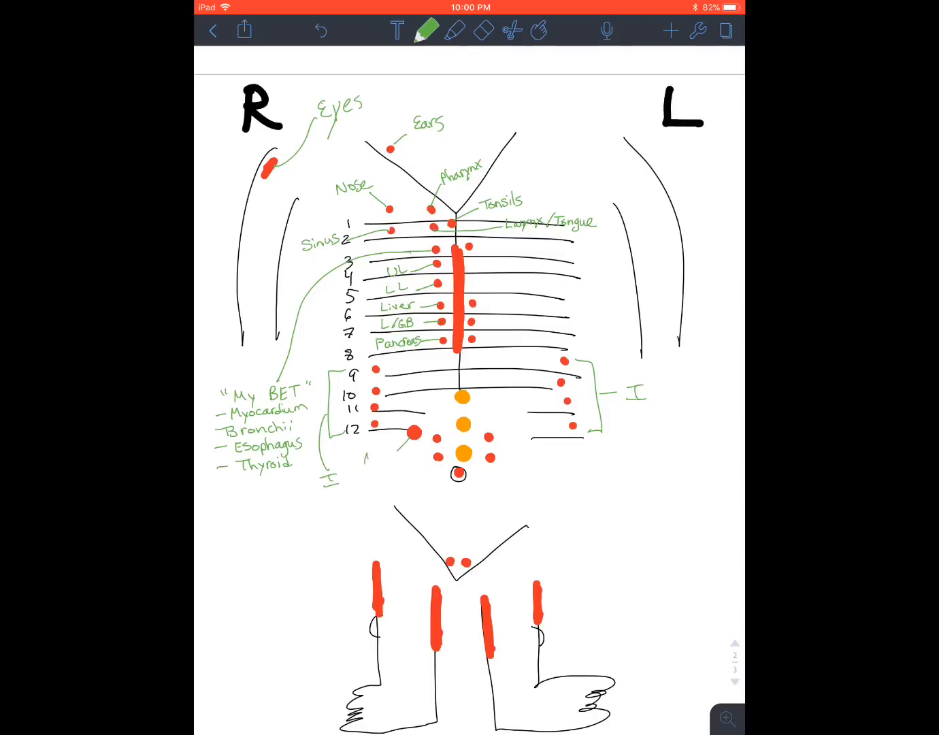
{"action": "type", "text": "Appendix"}
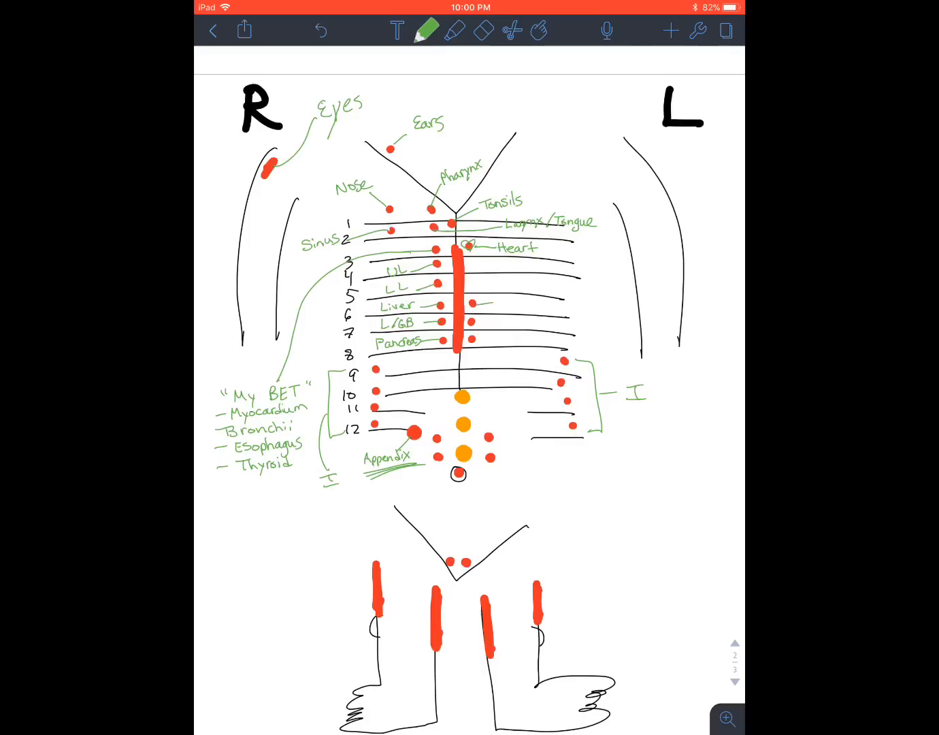
Write green S.Acid, S.Peristalsis and Spleen labels left of the sternum
{"action": "type", "text": "S.Aa"}
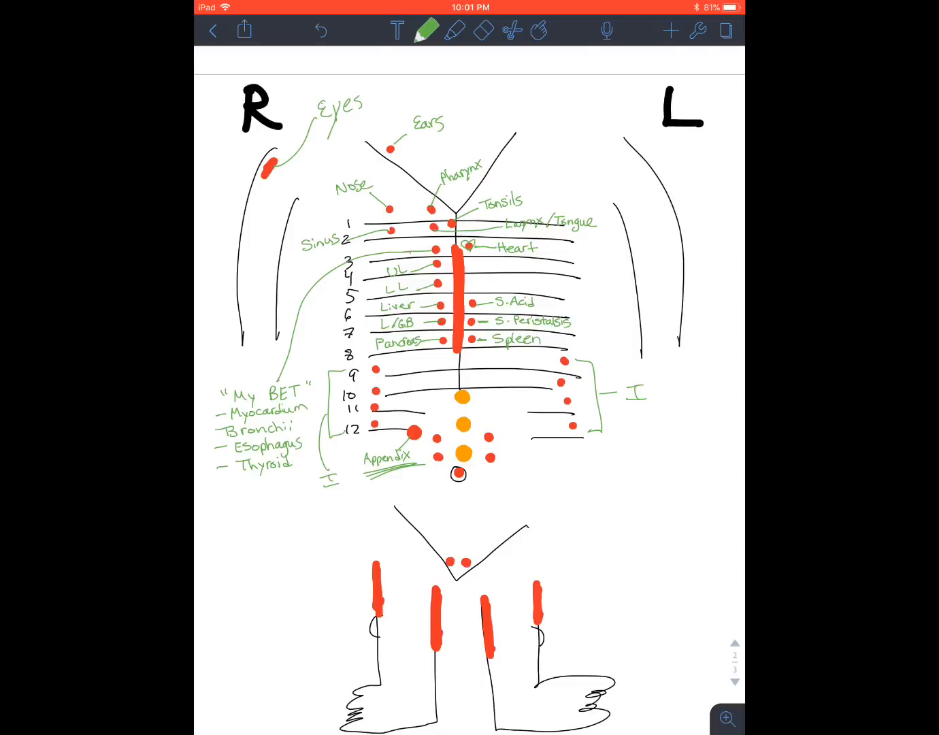
Label the three midline ganglia dots CG, SMG, IMG in orange, then switch to red
{"action": "scroll", "scroll_direction": "down", "scroll_amount": 3}
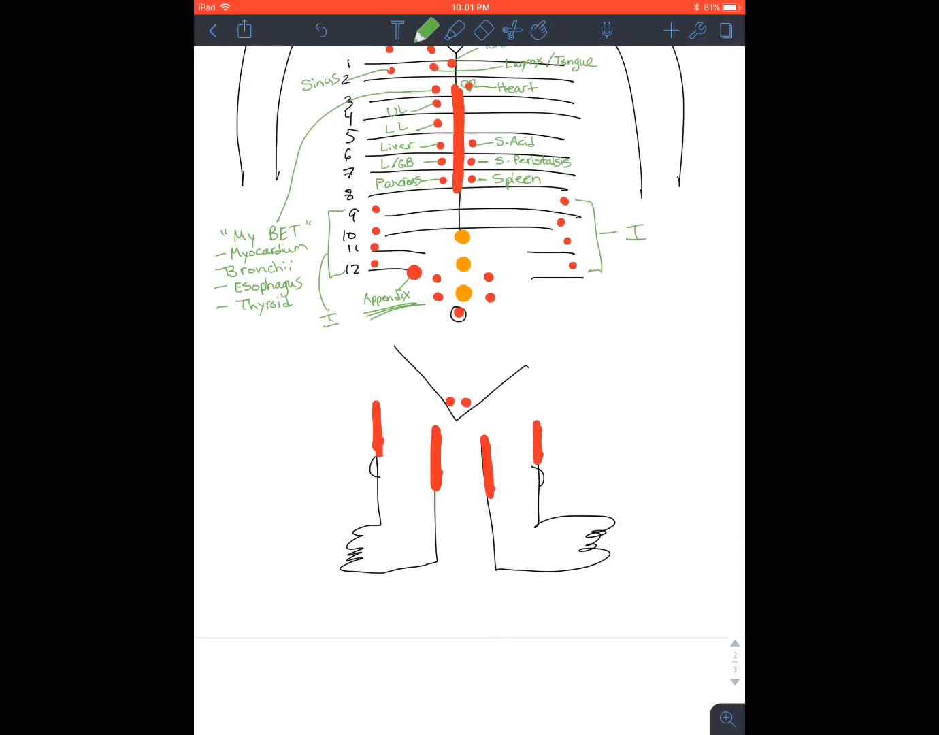
{"action": "left_click", "coordinate": [427, 30]}
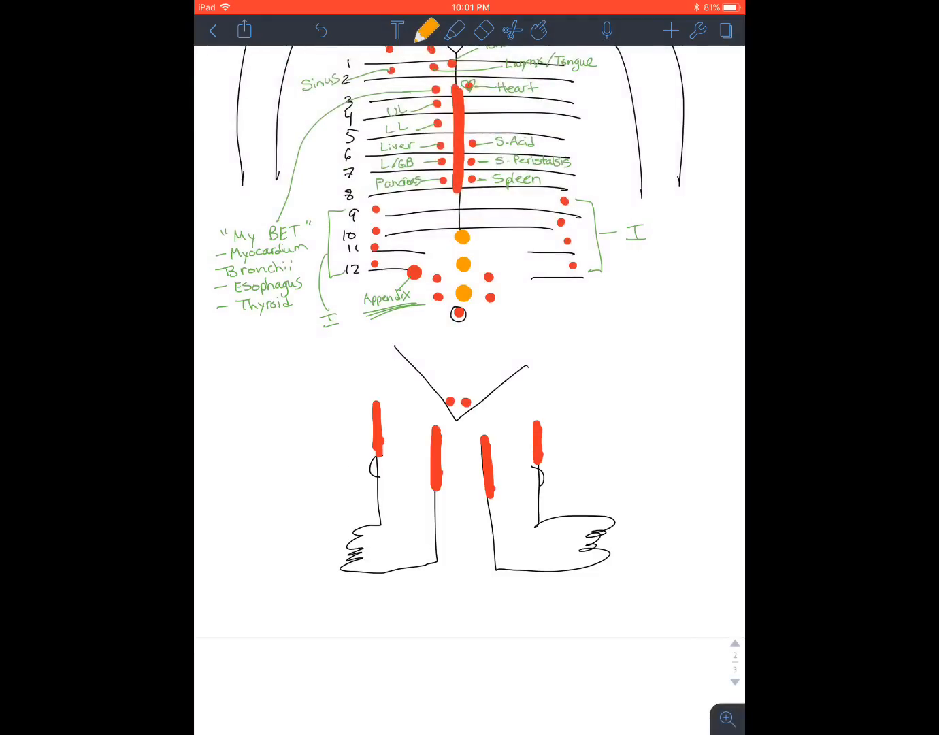
{"action": "left_click_drag", "start_coordinate": [466, 234], "coordinate": [615, 192]}
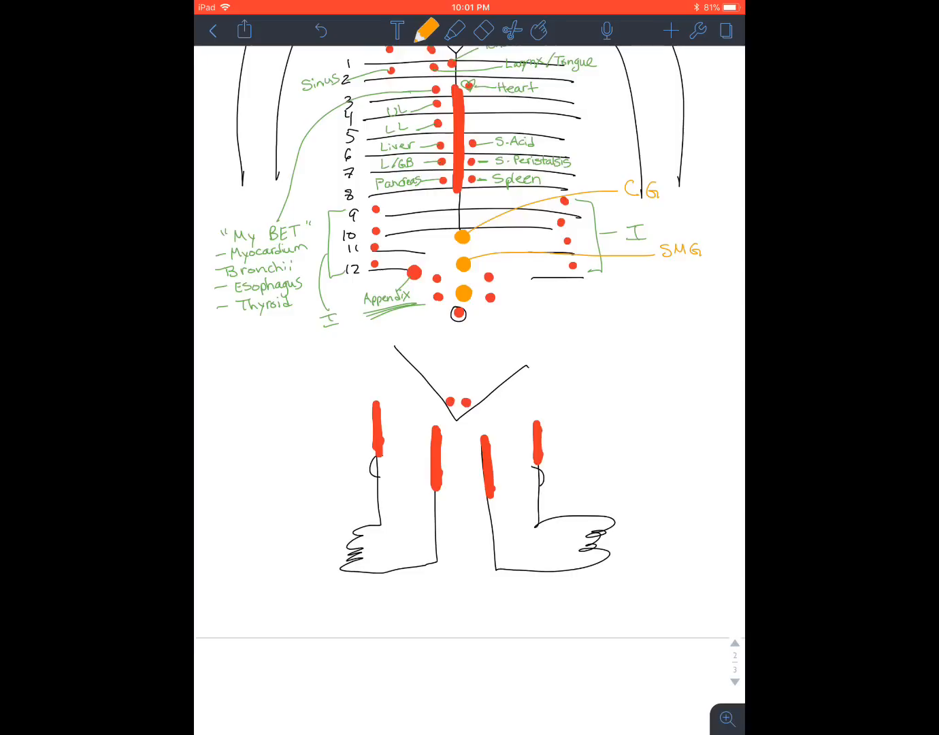
{"action": "left_click_drag", "start_coordinate": [476, 289], "coordinate": [691, 279]}
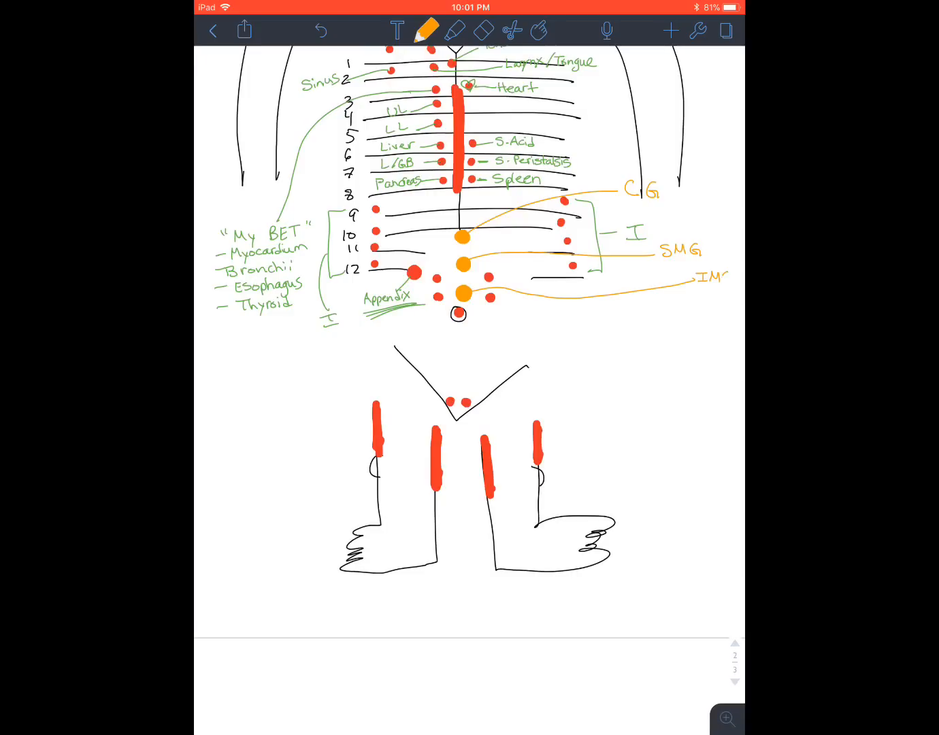
{"action": "left_click", "coordinate": [425, 30]}
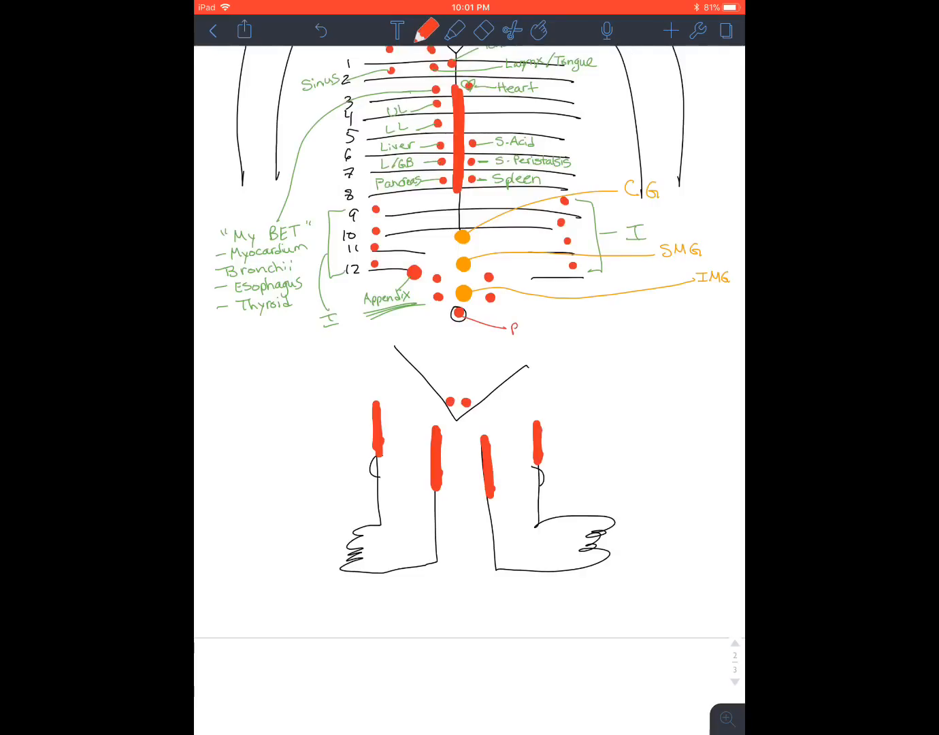
Handwrite red labels Bladder, Kidney and Adrenal with a leader line to the Kidney point
{"action": "type", "text": "Bladder"}
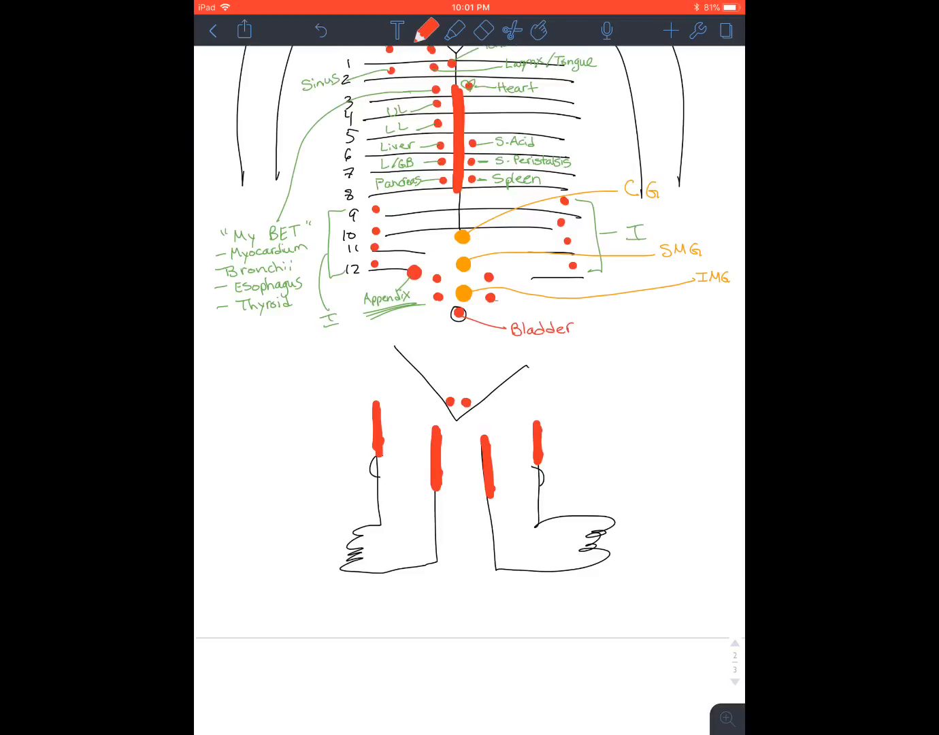
{"action": "left_click_drag", "start_coordinate": [443, 279], "coordinate": [599, 320]}
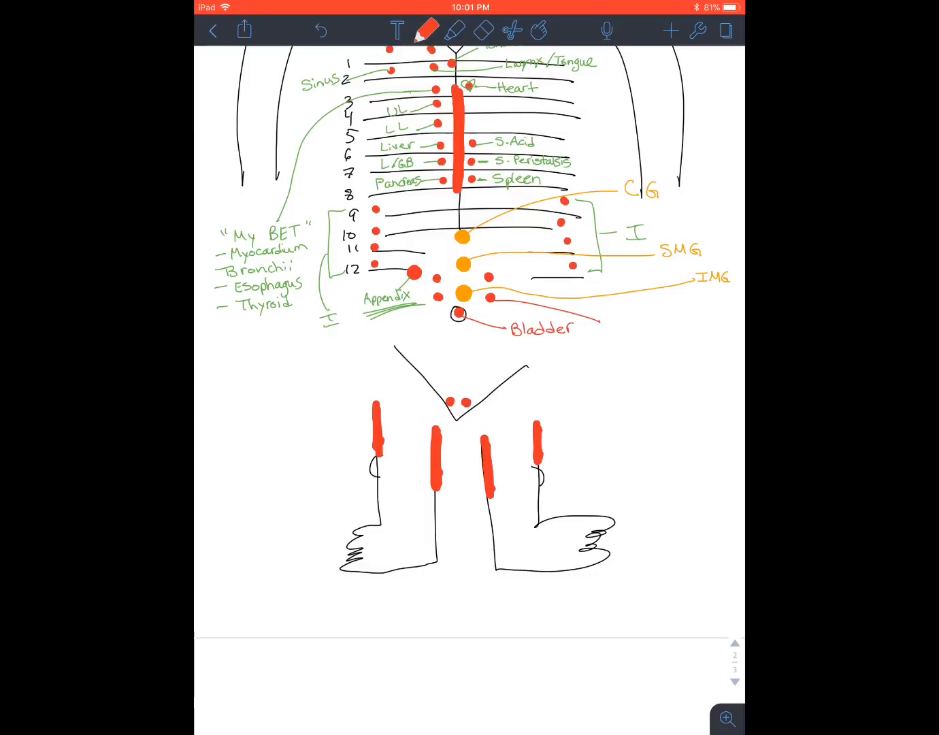
{"action": "type", "text": "Kidney"}
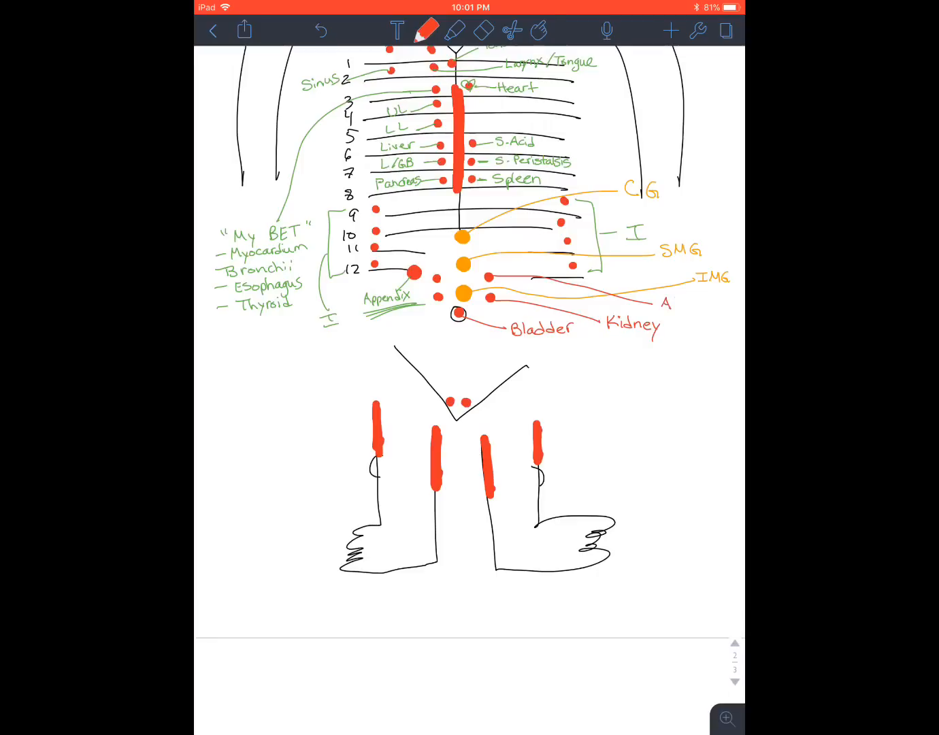
{"action": "type", "text": "Adrenal"}
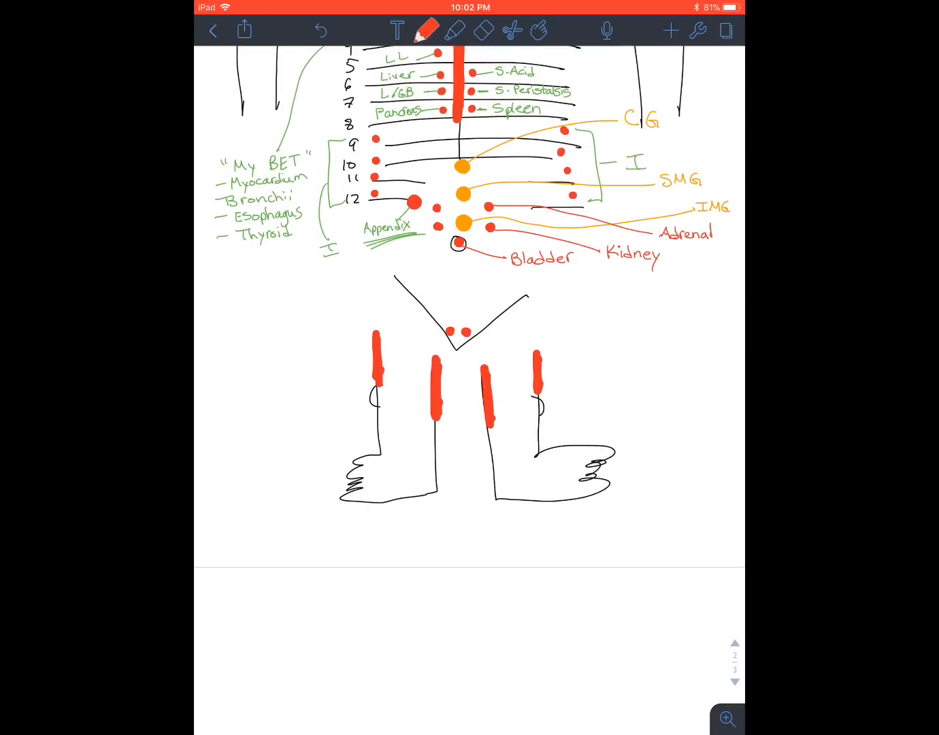
Draw a leader from the pelvic dots and handwrite the red Ovary/Urethra label
{"action": "left_click_drag", "start_coordinate": [473, 333], "coordinate": [517, 326]}
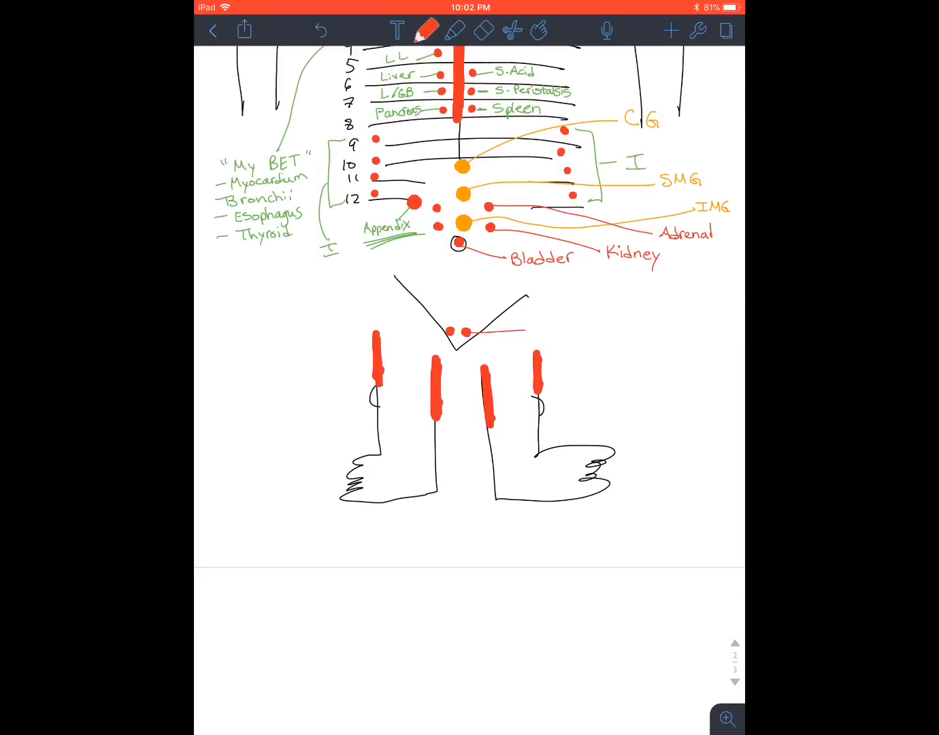
{"action": "type", "text": "Ovar."}
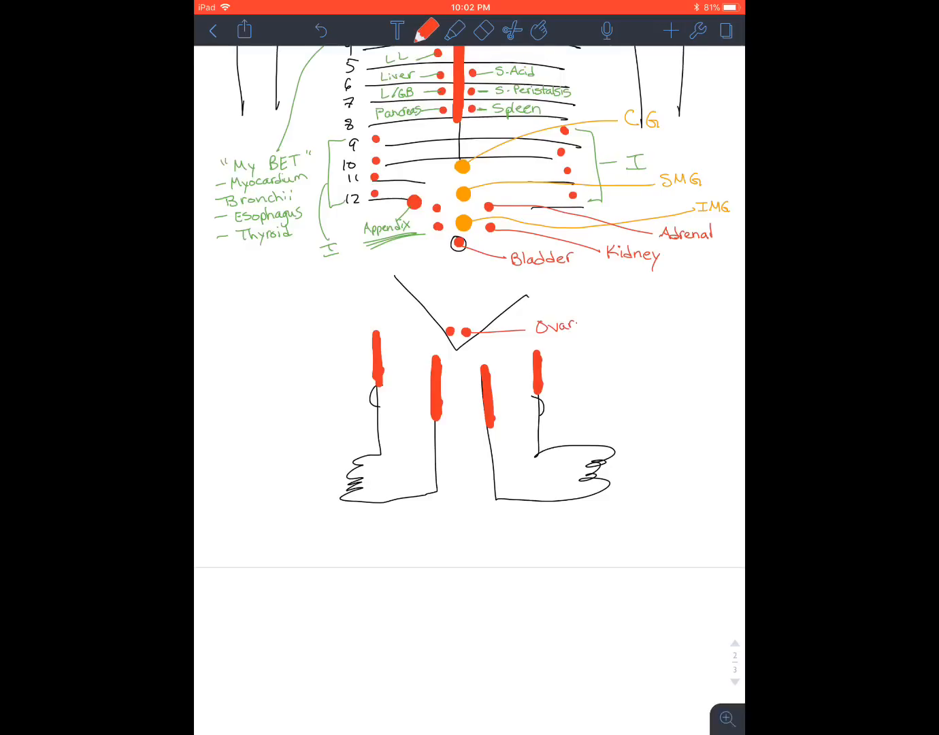
{"action": "type", "text": "y!"}
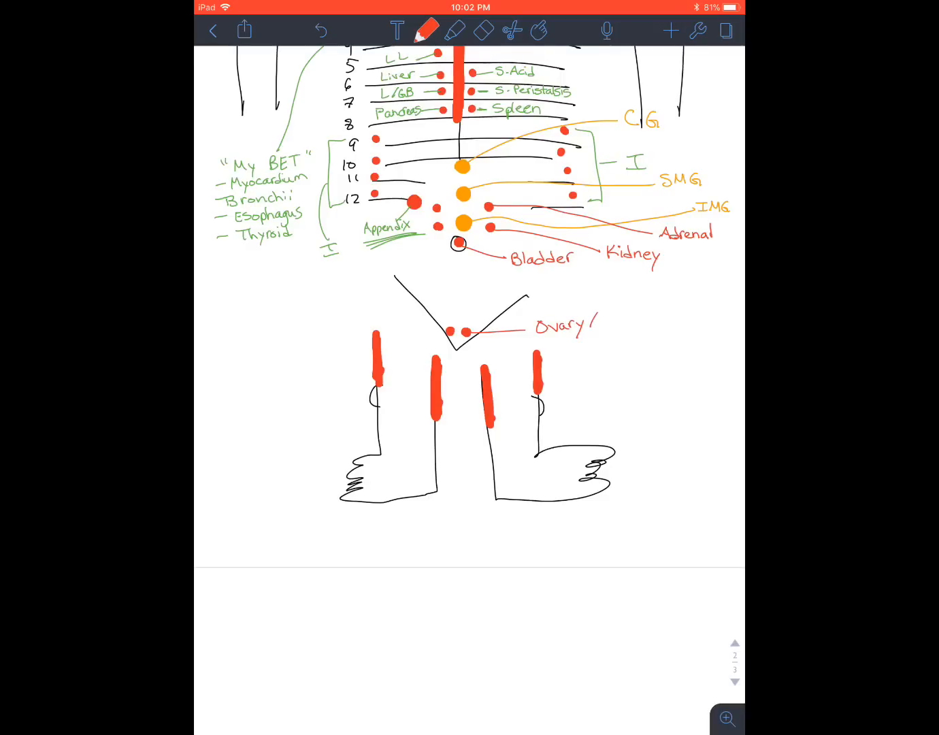
{"action": "type", "text": "/Urethra"}
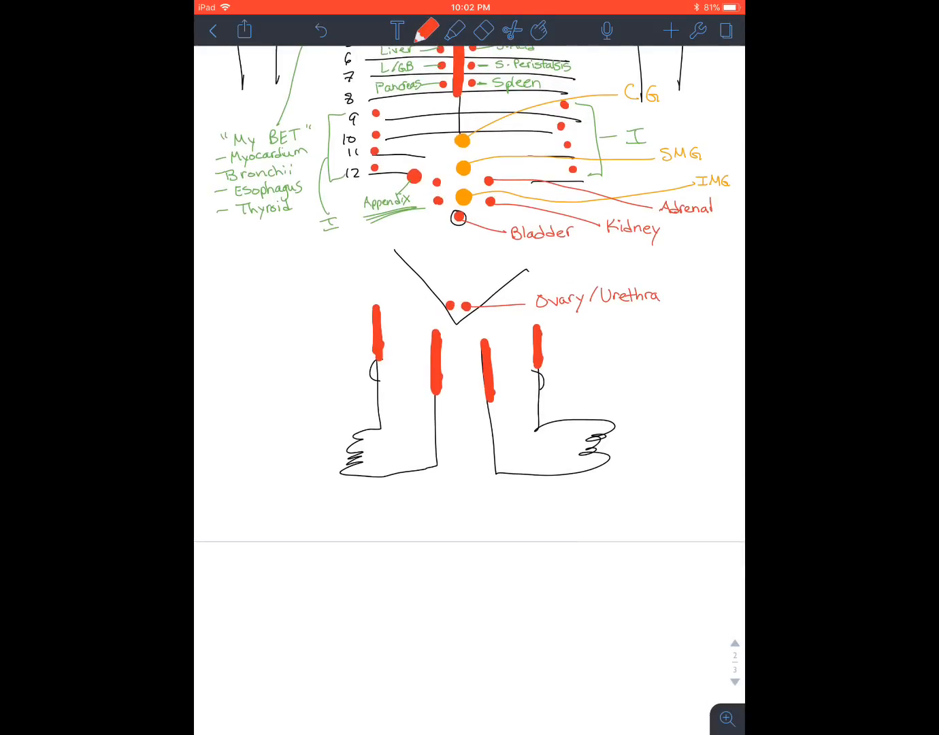
Add leader lines from both outer leg strips and label them R. Colon and L. Colon, underlined
{"action": "left_click_drag", "start_coordinate": [538, 346], "coordinate": [623, 337]}
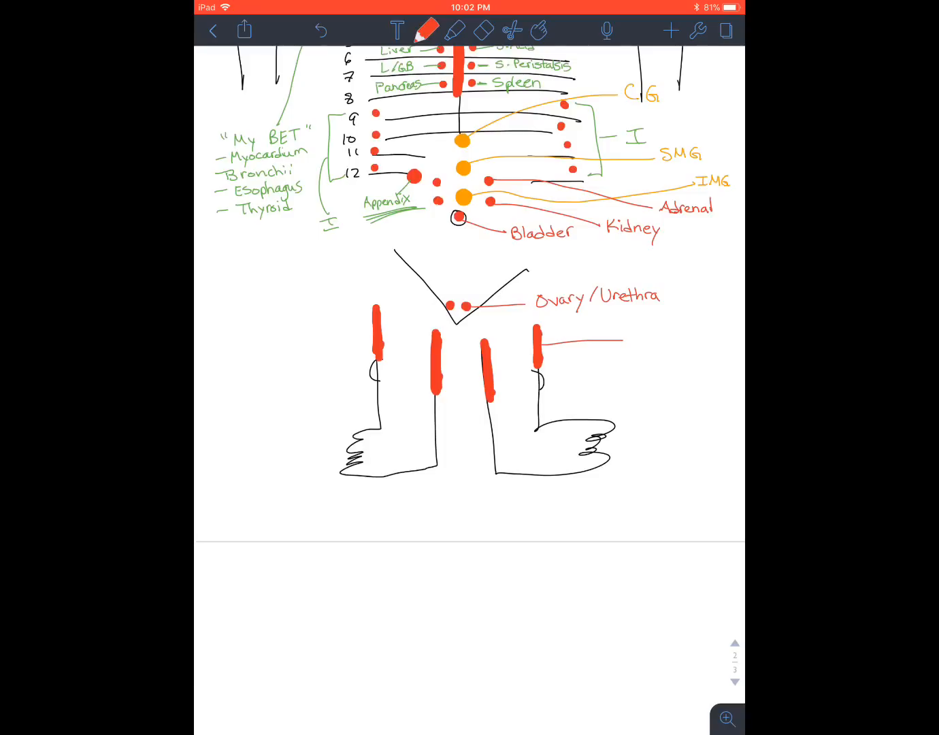
{"action": "left_click_drag", "start_coordinate": [283, 335], "coordinate": [373, 329]}
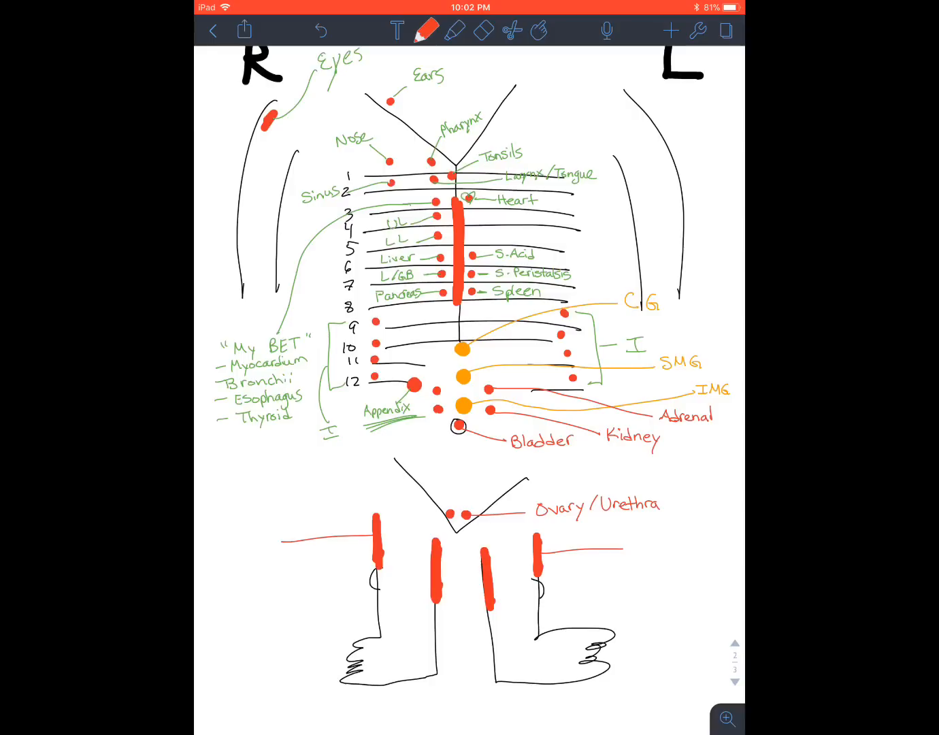
{"action": "scroll", "scroll_direction": "down", "scroll_amount": 3}
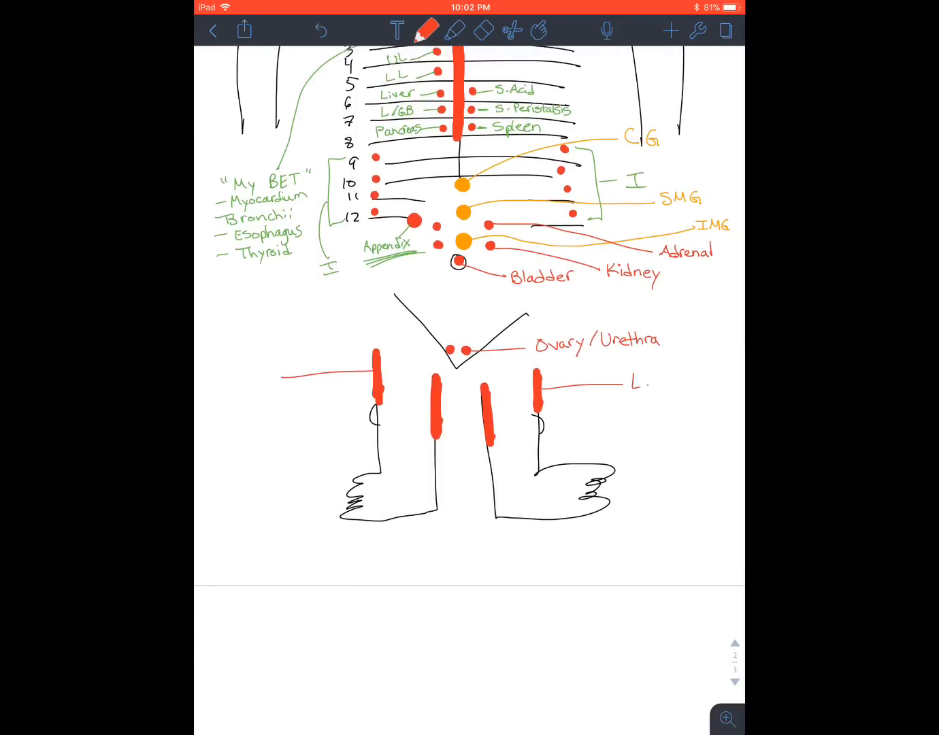
{"action": "type", "text": "Colon"}
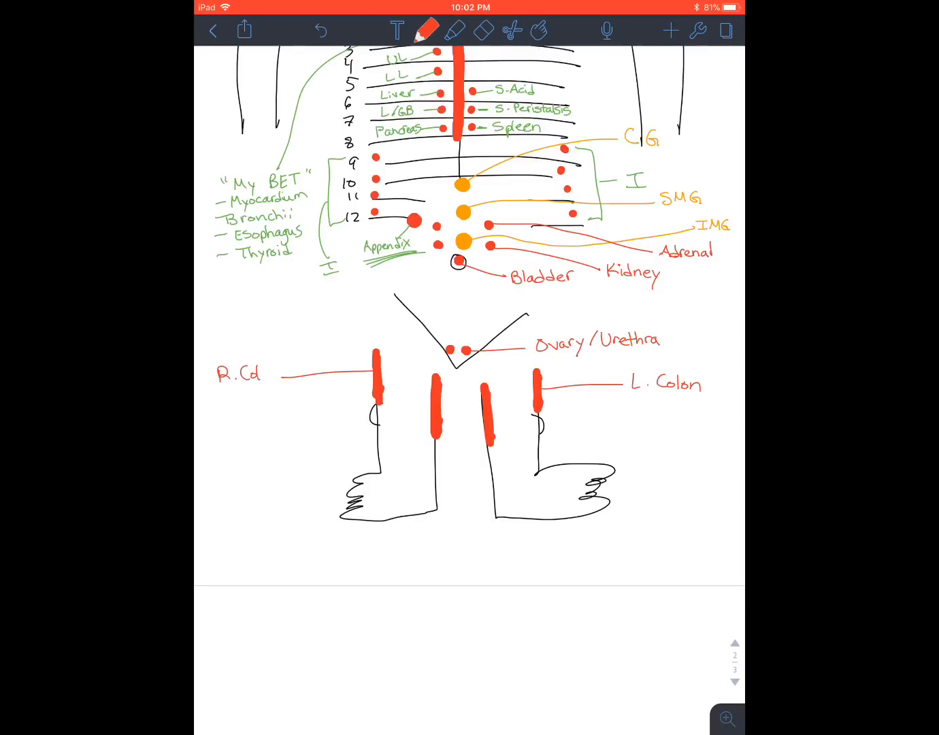
{"action": "type", "text": "on"}
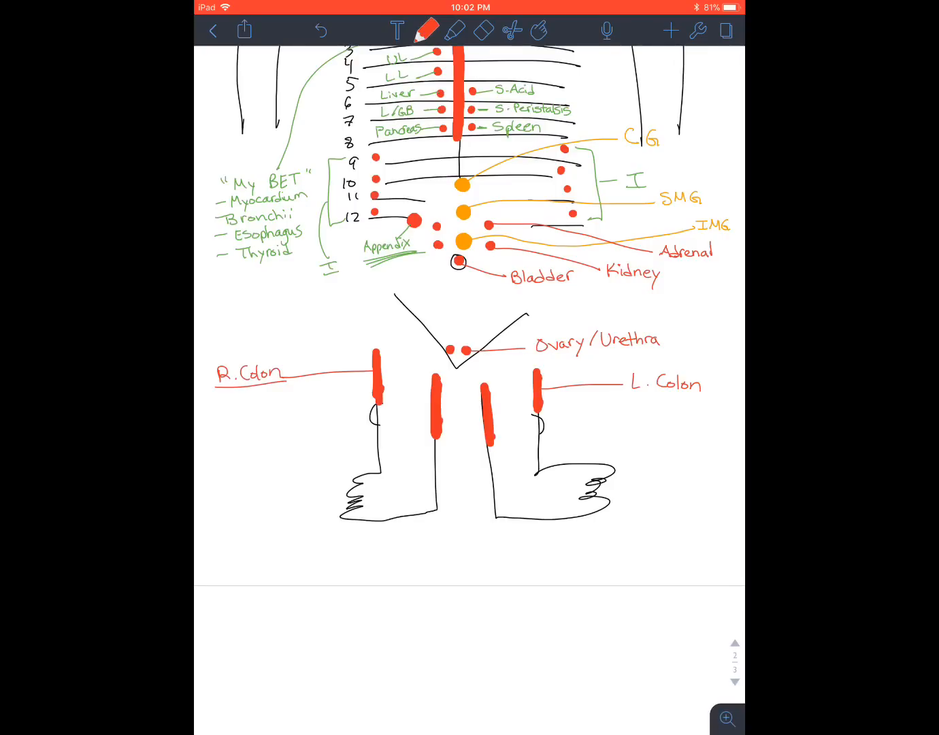
{"action": "left_click_drag", "start_coordinate": [633, 396], "coordinate": [705, 395]}
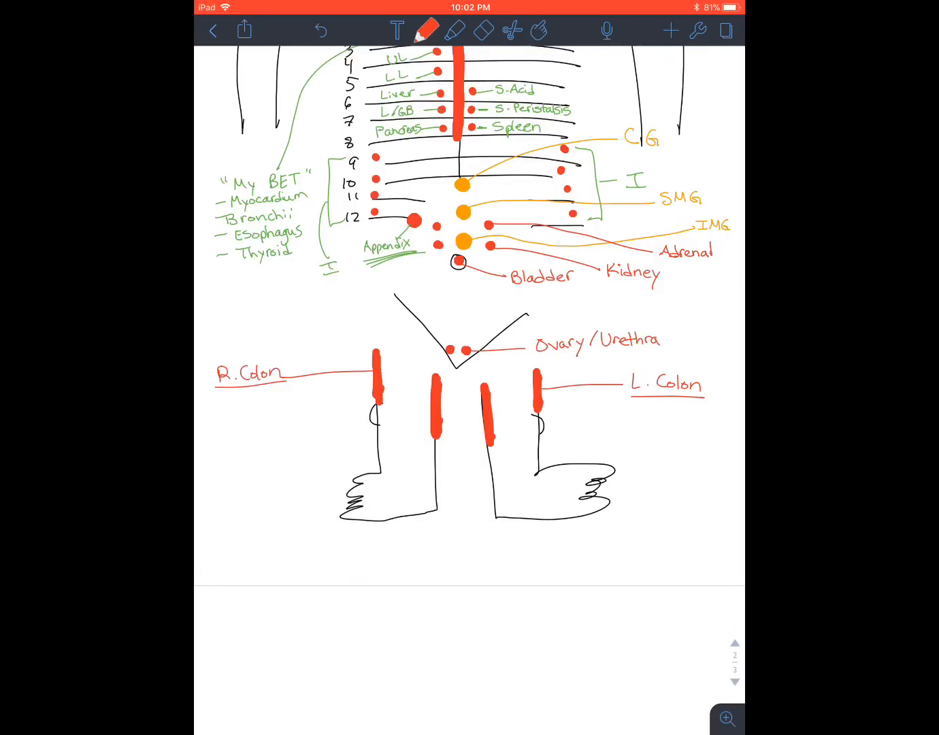
Sketch a loose looping shape below the L. Colon label
{"action": "scroll", "scroll_direction": "down", "scroll_amount": 3}
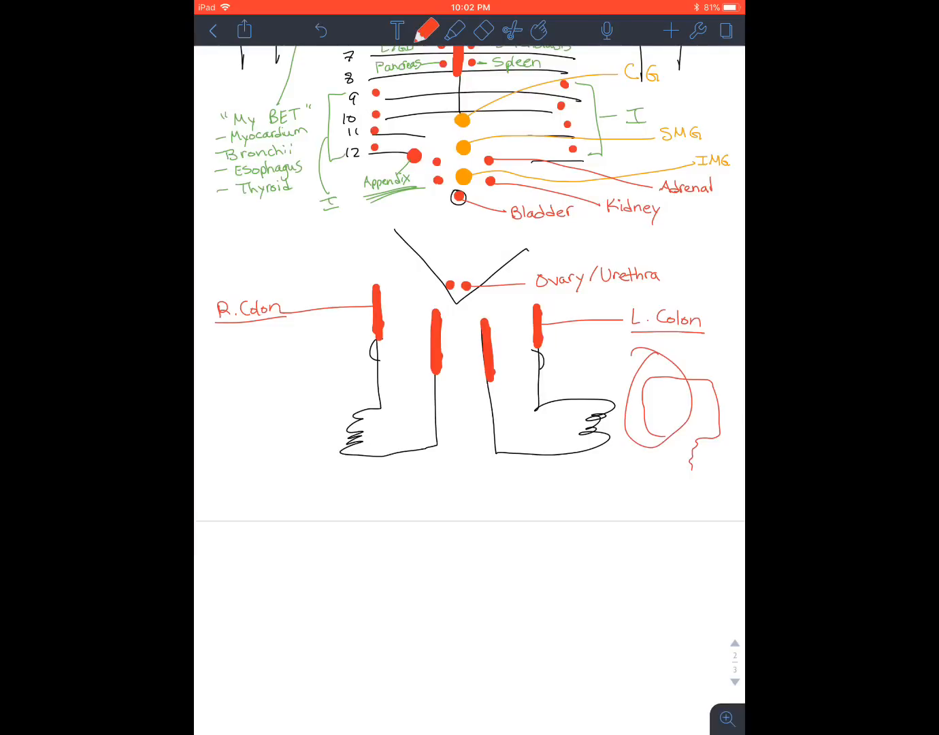
{"action": "left_click_drag", "start_coordinate": [633, 371], "coordinate": [262, 340]}
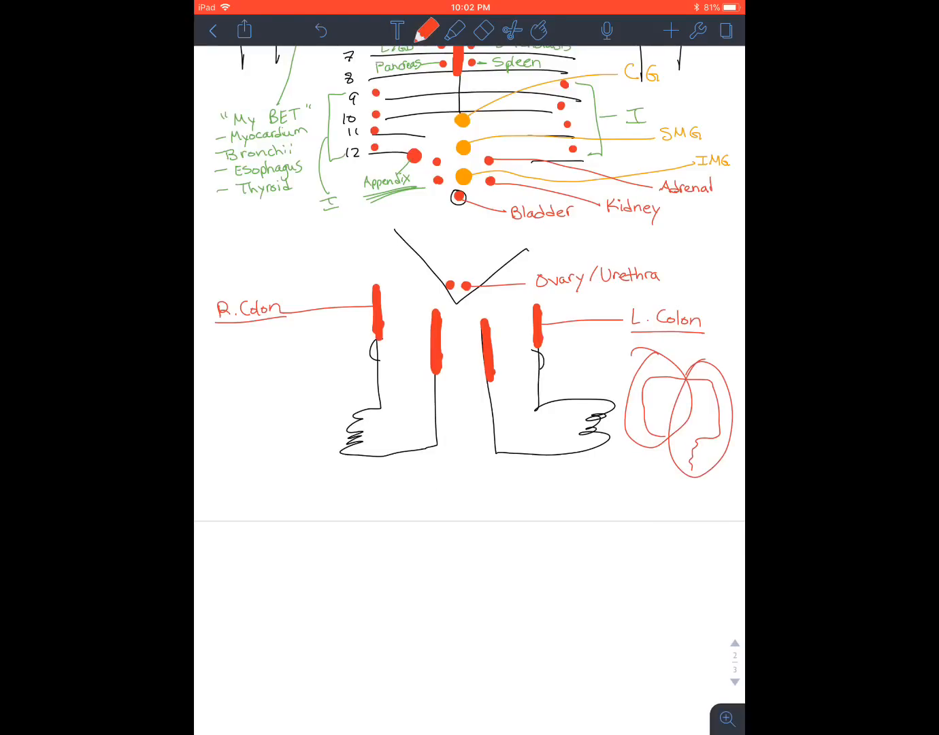
{"action": "left_click_drag", "start_coordinate": [719, 370], "coordinate": [710, 343]}
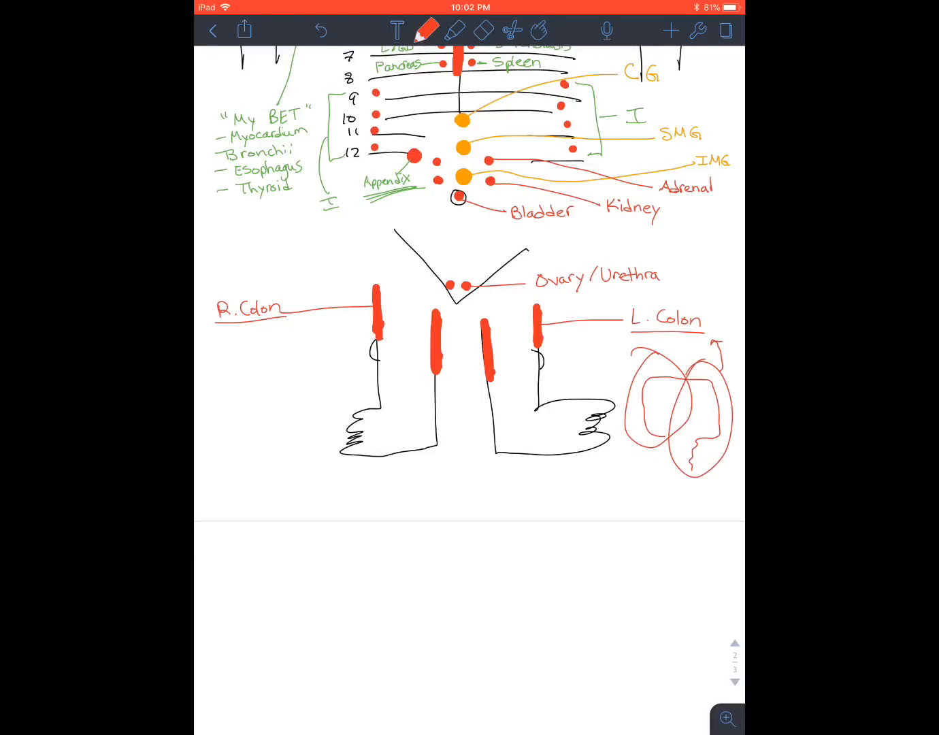
{"action": "left_click", "coordinate": [481, 31]}
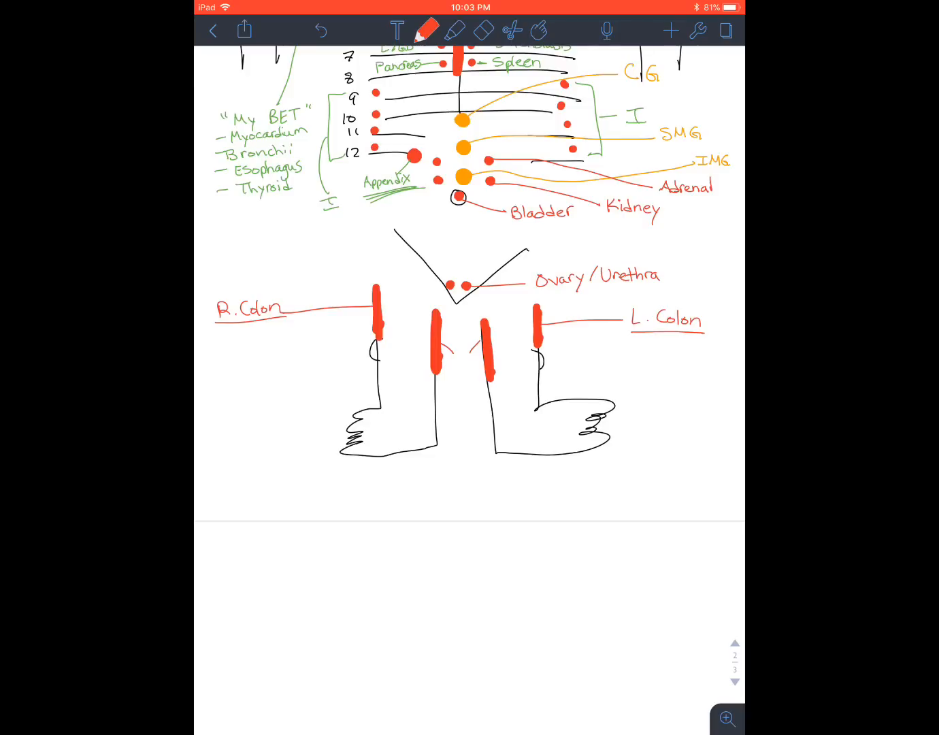
Handwrite the red Prostate label between the inner leg strips
{"action": "type", "text": "Prostate"}
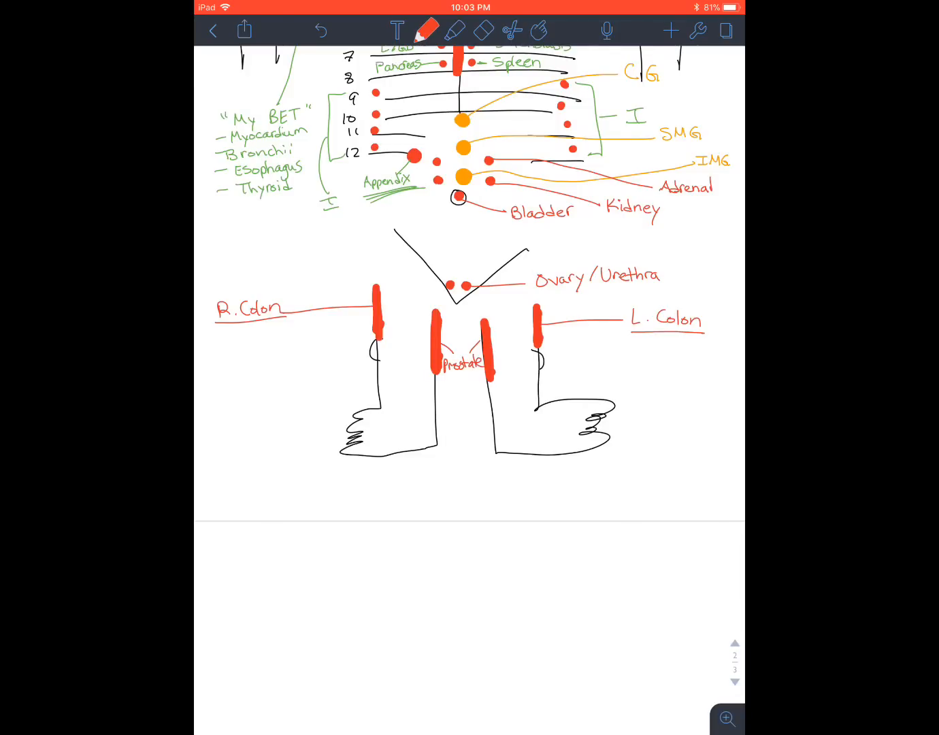
{"action": "scroll", "scroll_direction": "down", "scroll_amount": 3}
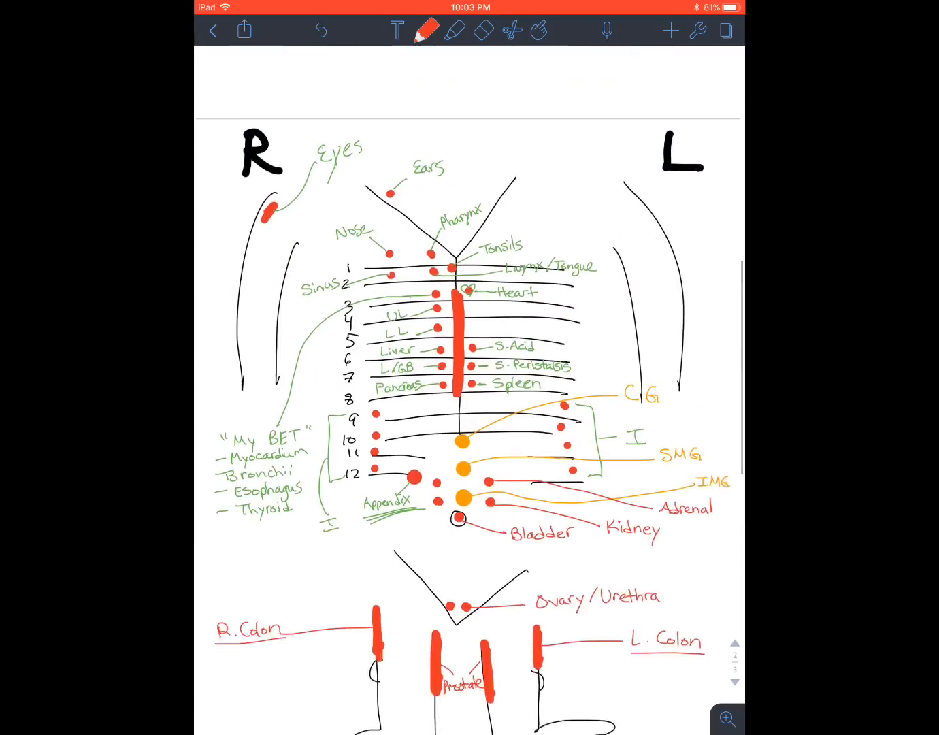
{"action": "scroll", "scroll_direction": "down", "scroll_amount": 3}
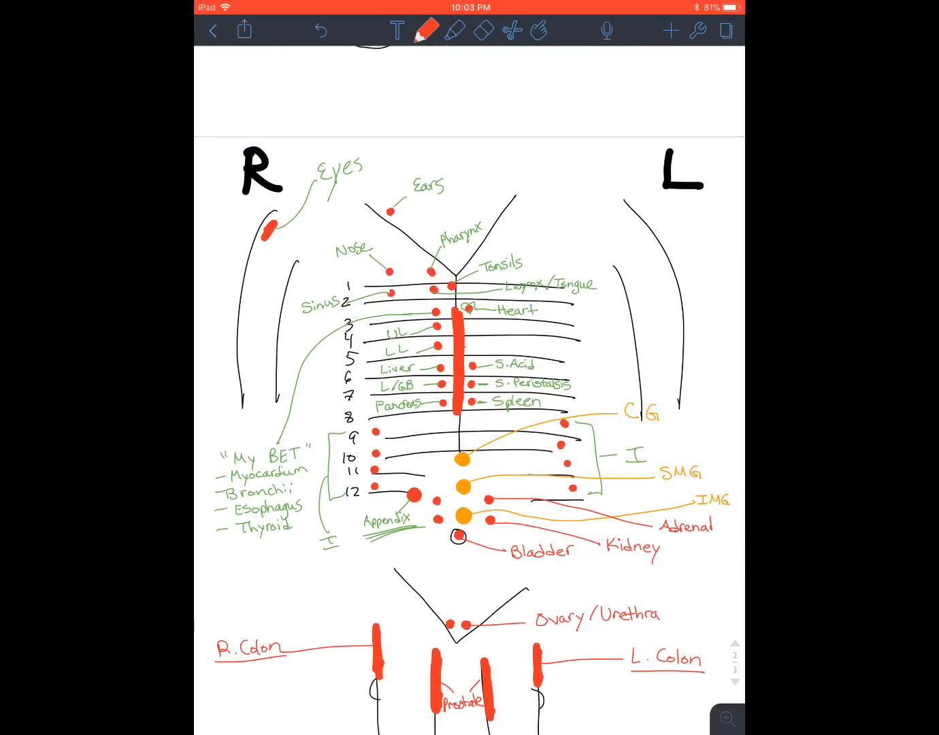
Draw a long leader to the upper midline and label it Pylorus in red
{"action": "left_click_drag", "start_coordinate": [463, 348], "coordinate": [633, 273]}
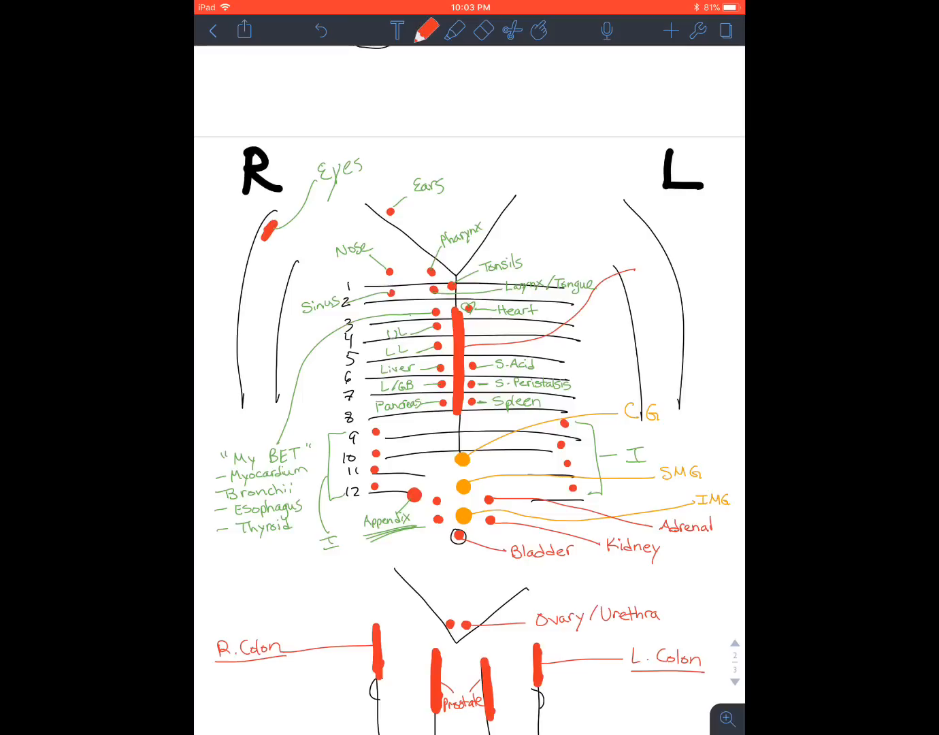
{"action": "type", "text": "Pylorus"}
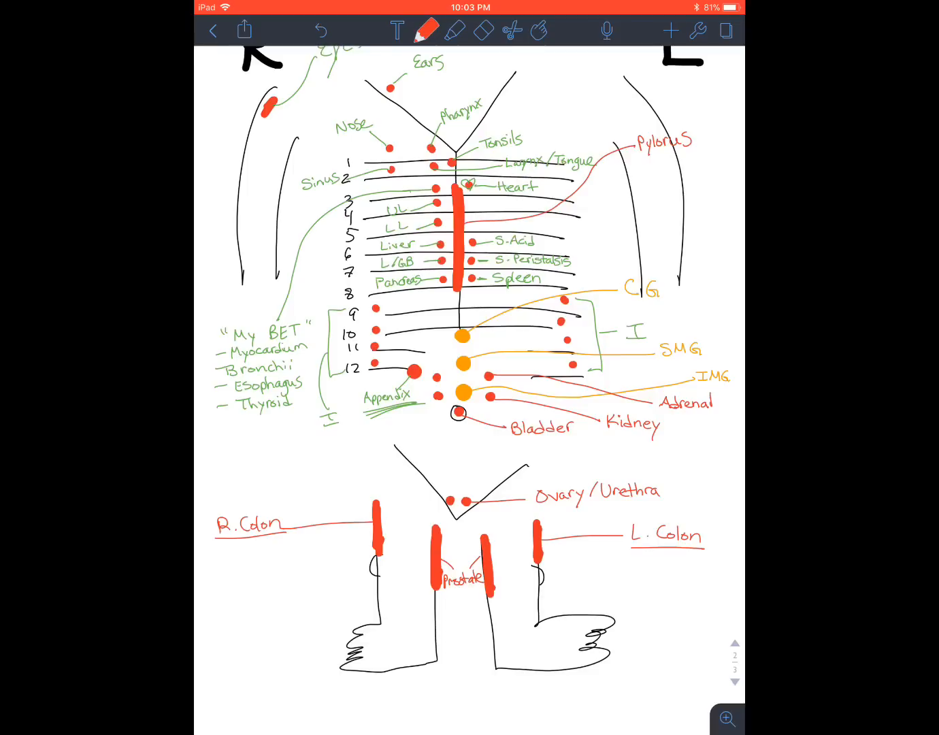
{"action": "scroll", "scroll_direction": "down", "scroll_amount": 3}
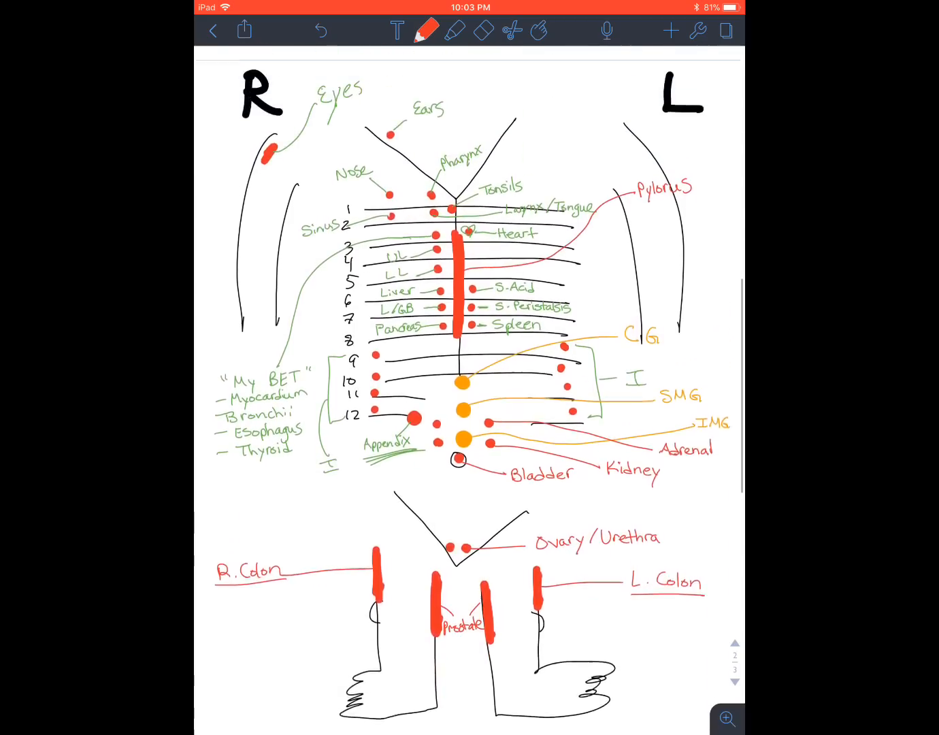
{"action": "scroll", "scroll_direction": "down", "scroll_amount": 3}
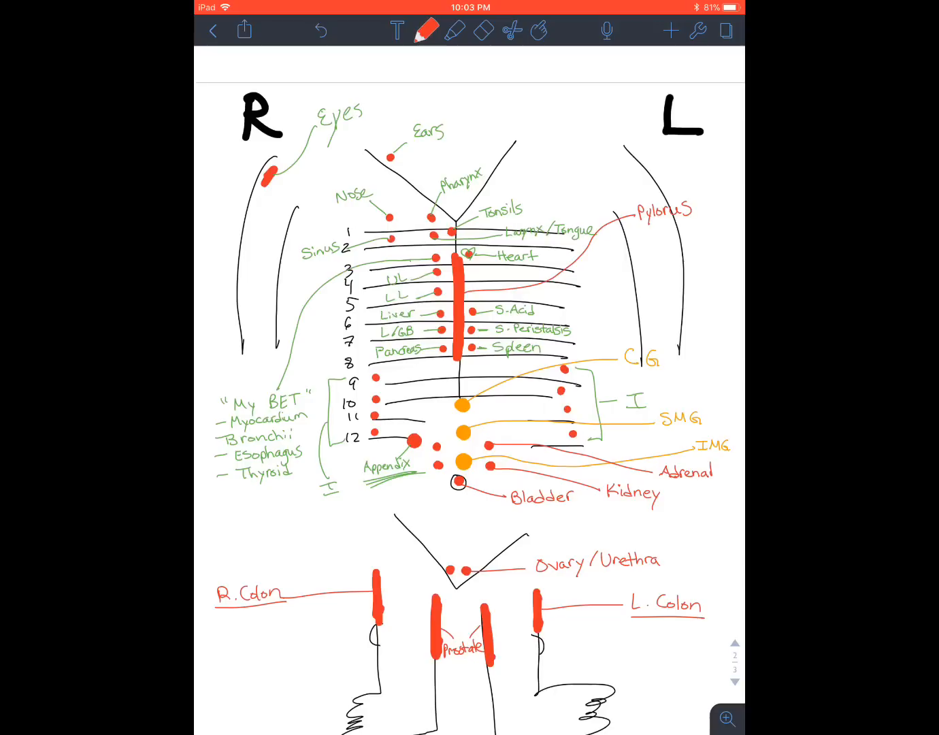